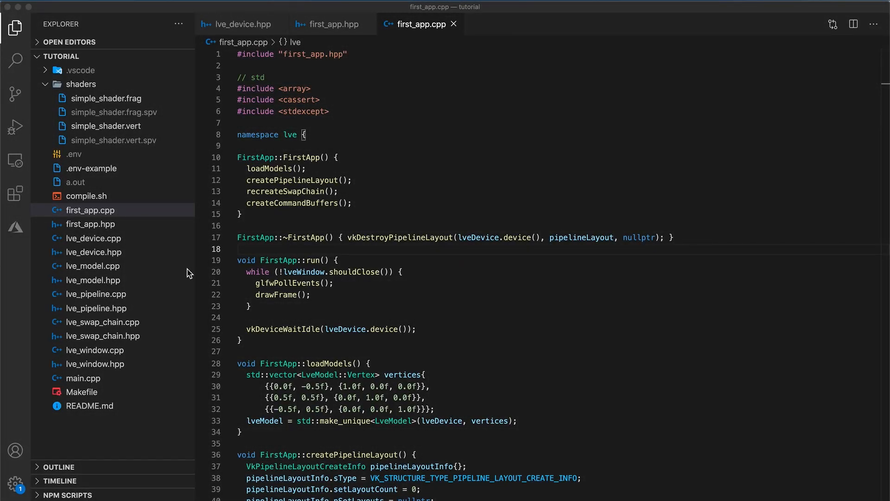
Copy the GLM defines and glm include block from lve_model.hpp into first_app.cpp.
left_click(253, 283)
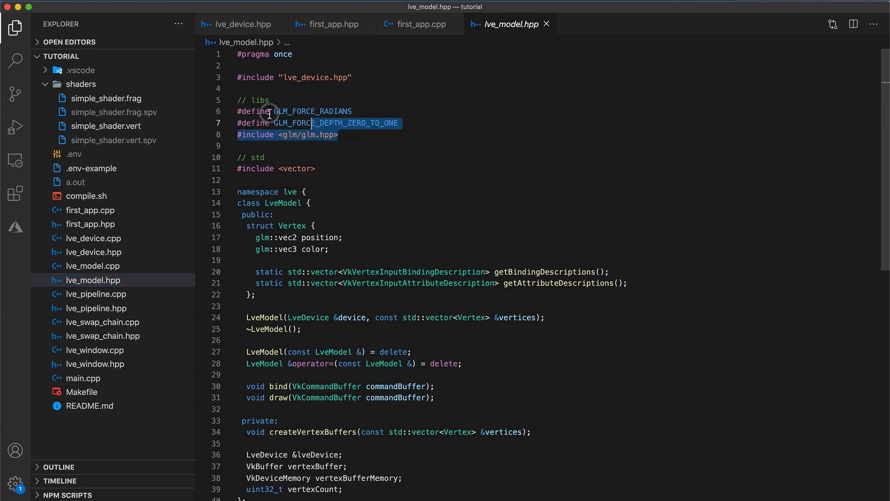
left_click_drag(271, 112, 358, 135)
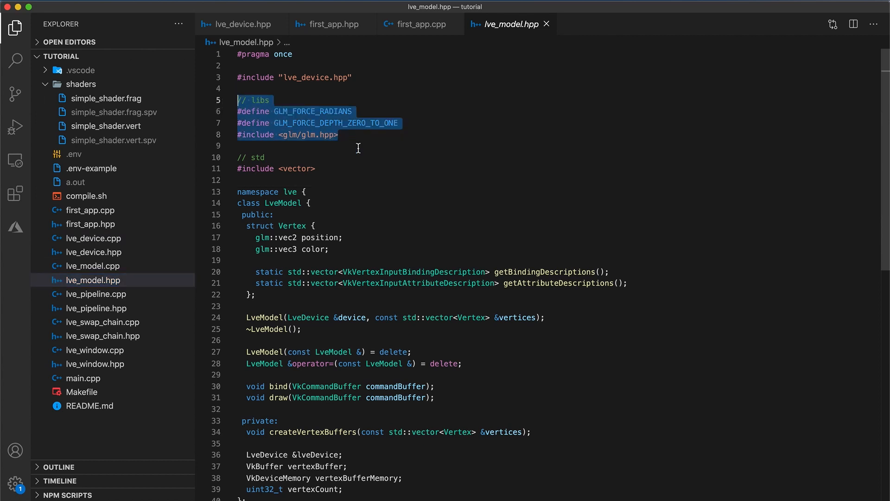
left_click(419, 23)
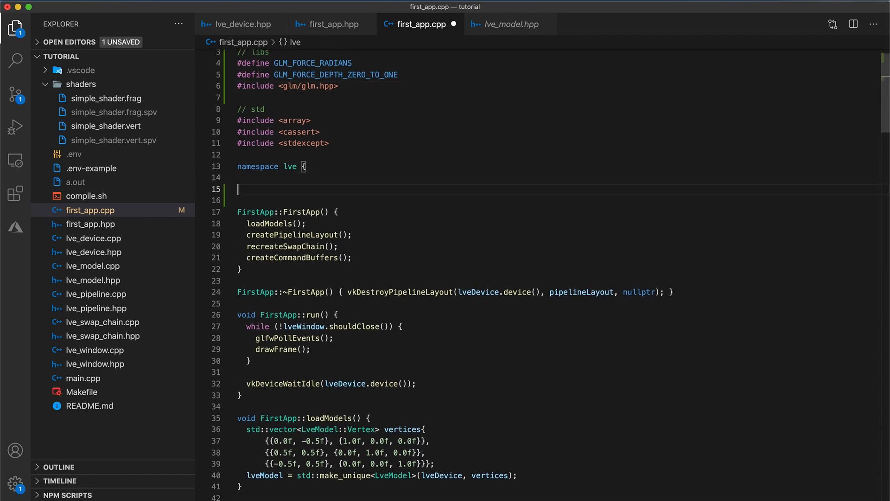
Declare struct SimplePushConstantData with members glm::vec2 offset and glm::vec3 color.
type("struct Simple")
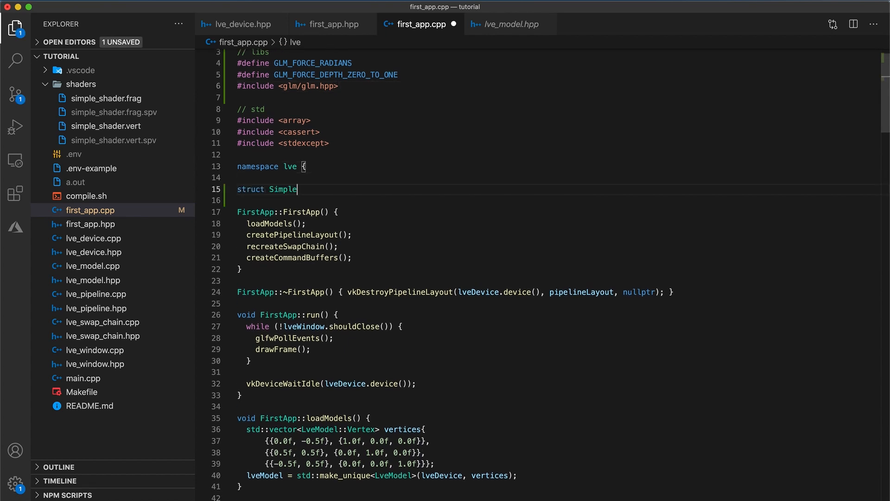
type("PushConstantData")
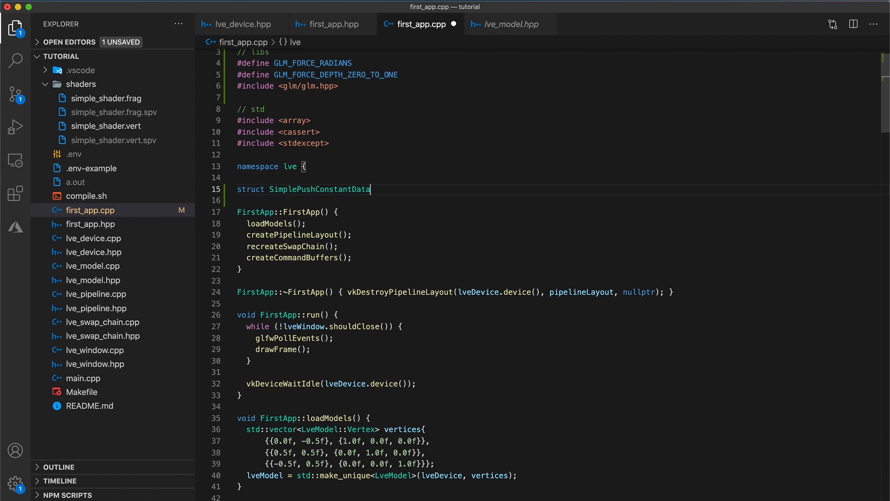
type("{};")
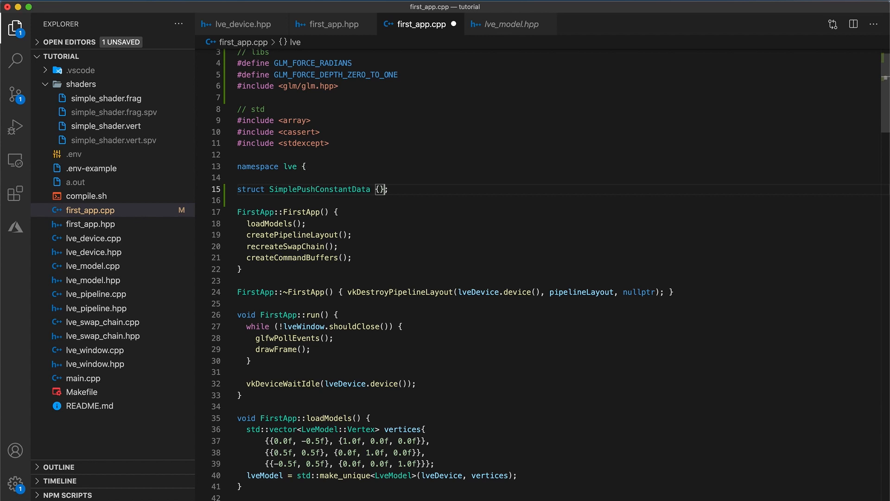
type("gl")
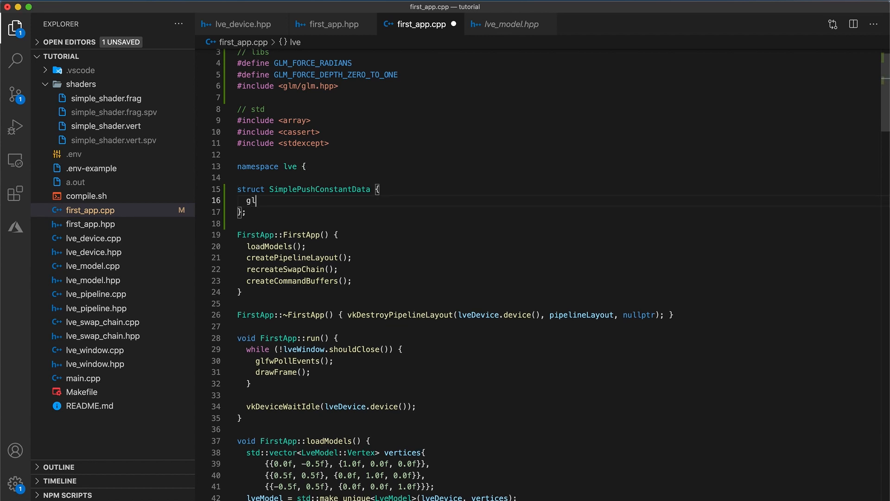
type("m::vec2 offset;")
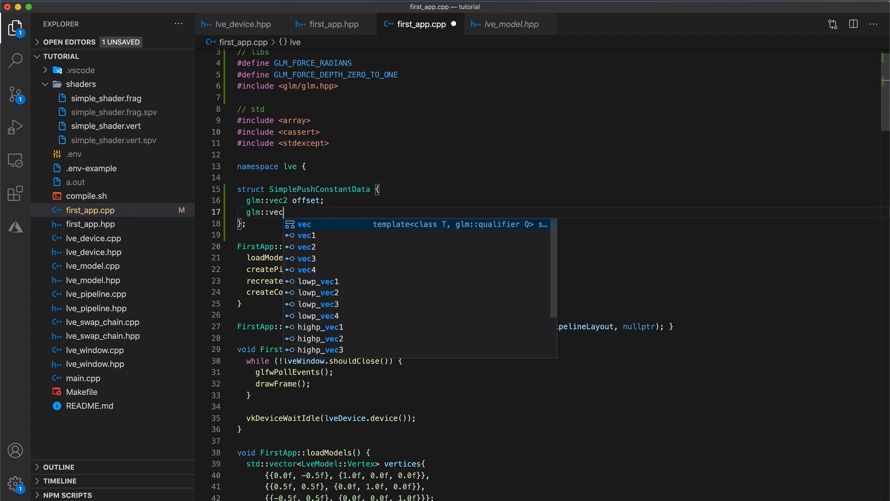
type("3 color;")
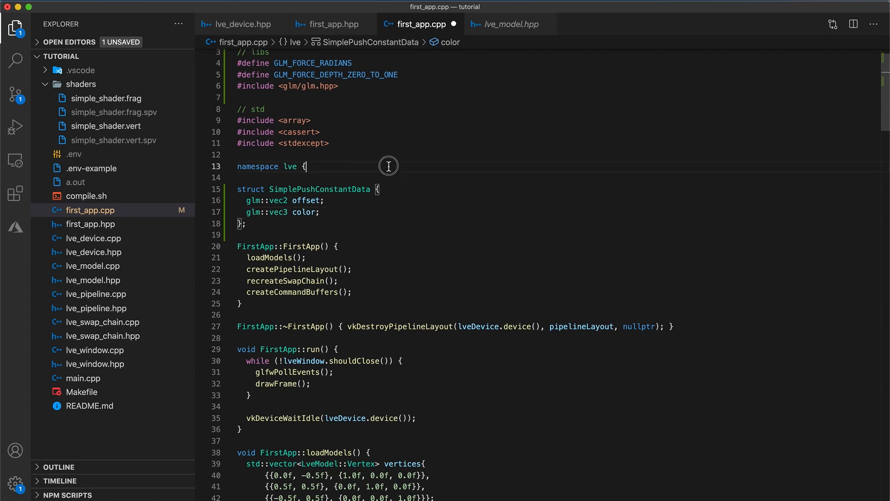
Declare a VkPushConstantRange in createPipelineLayout with vertex and fragment stage flags.
scroll("down", 3)
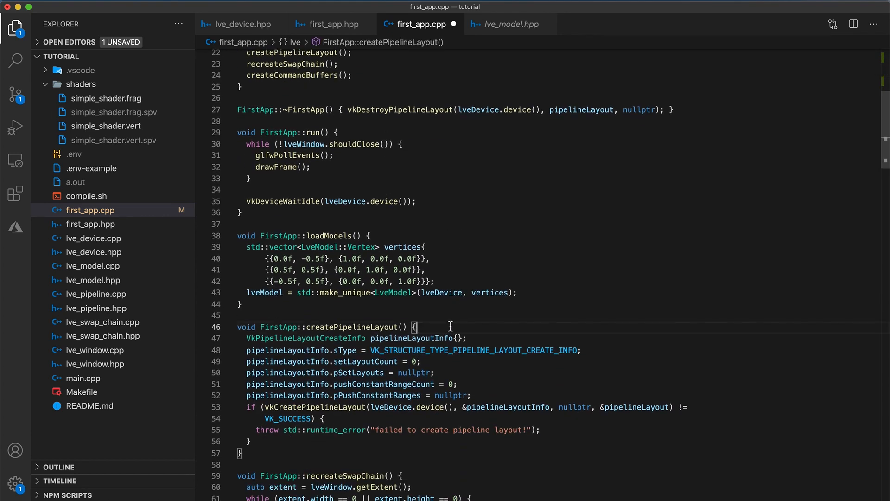
key("Enter")
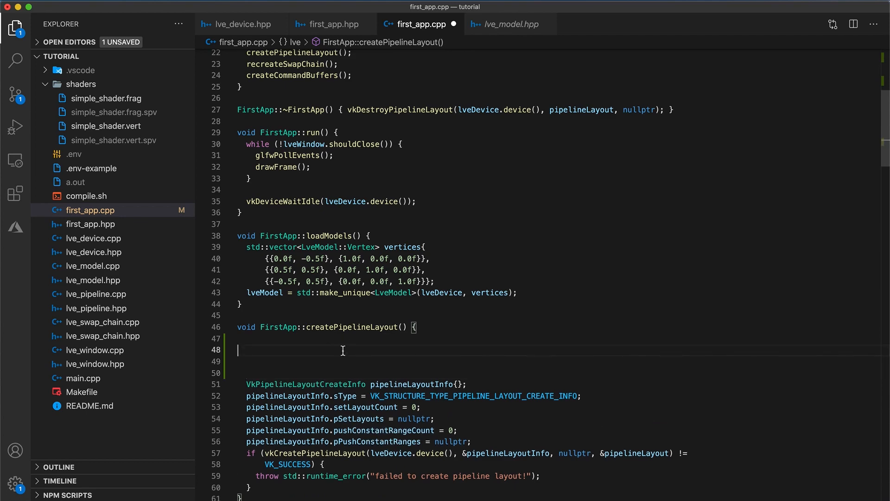
type("VkP")
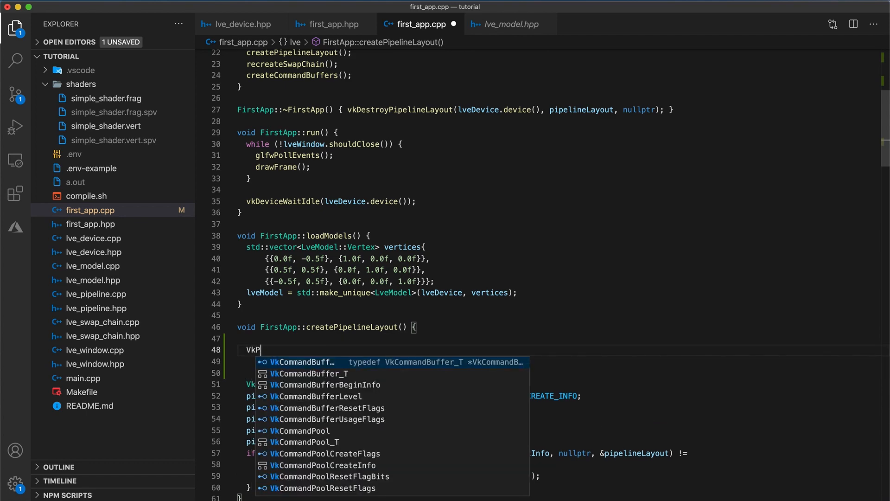
type("ushConstantRange pushConstantRange{};")
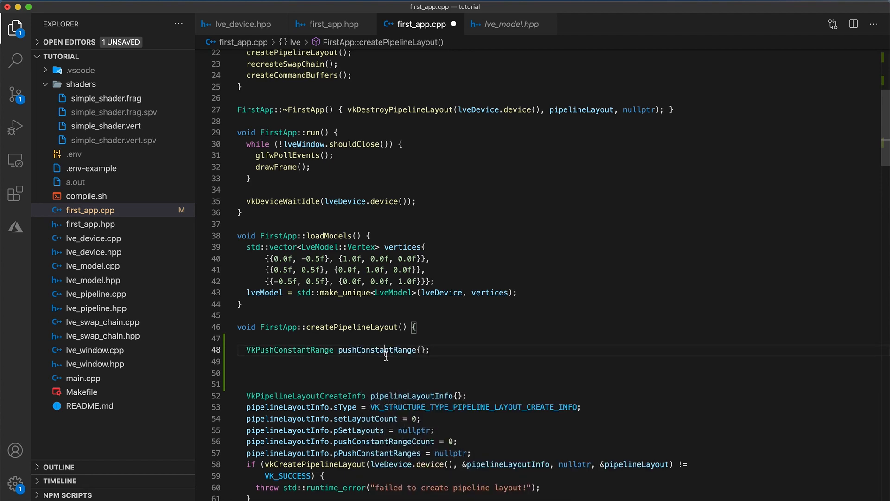
type("pushConstantRange.st")
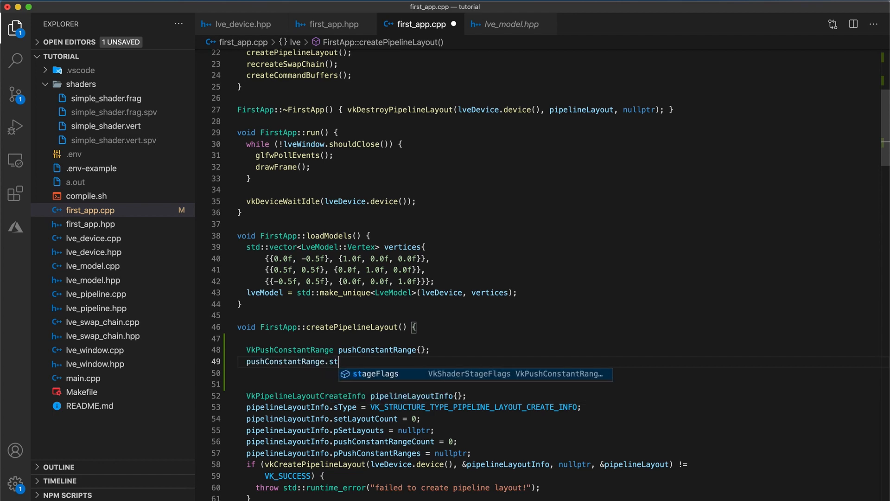
type("ageFlags = VK_SHADER_STAGE_VERTEX_BIT")
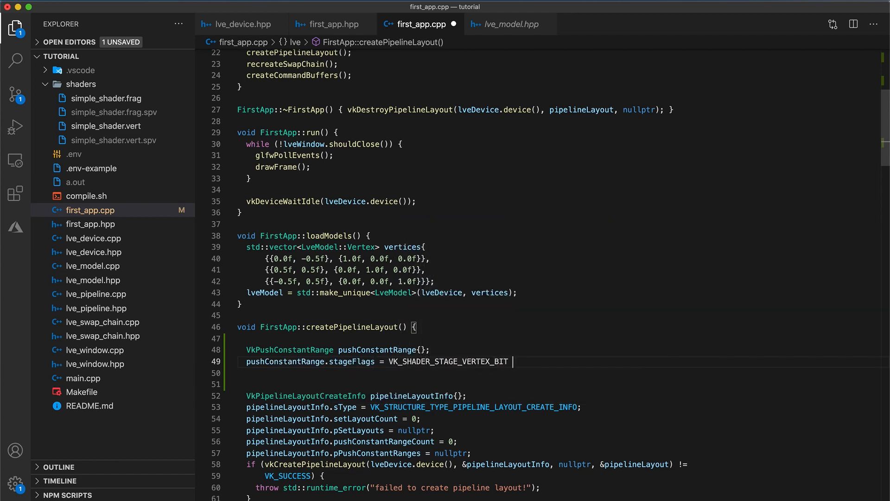
type("| VK_SHADER_STAGE_FRAGMENT_BIT")
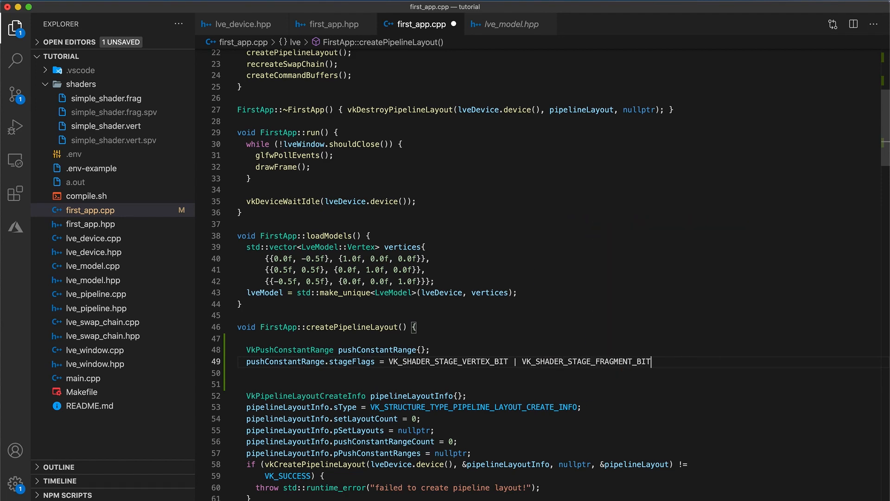
type(";")
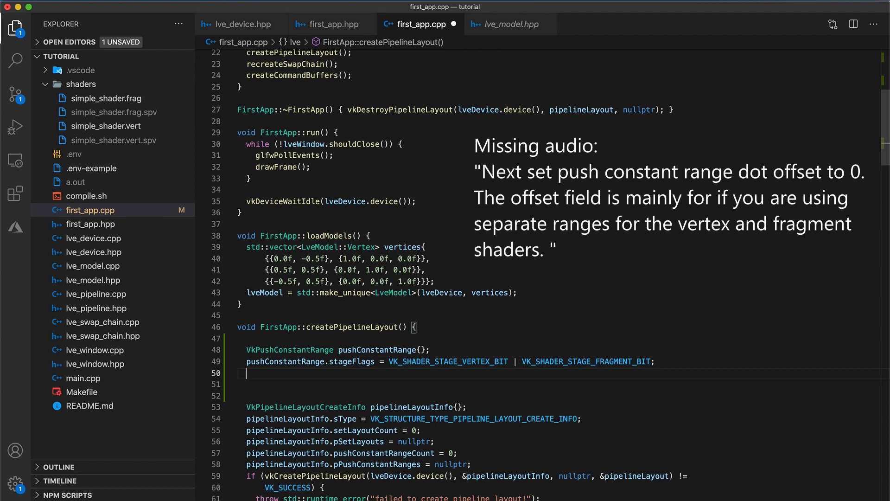
Set the push constant range offset to 0 and size to sizeof(SimplePushConstantData).
type("pushConstantRange.offset")
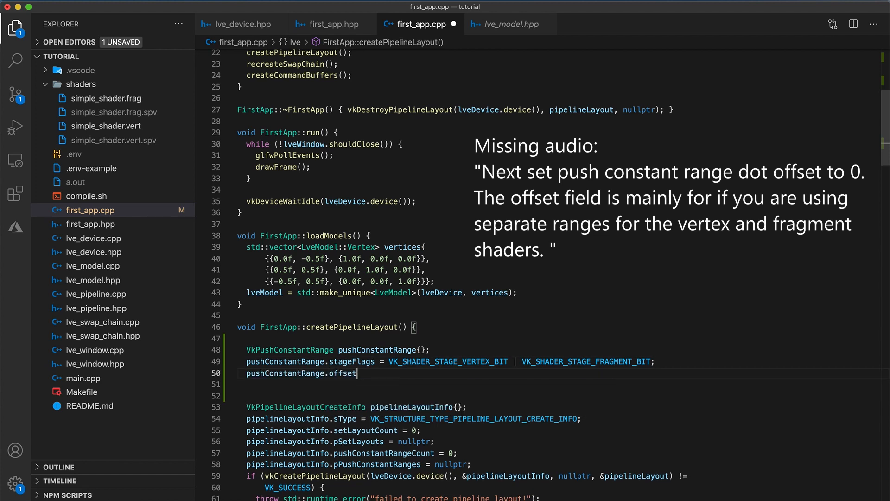
type("= 0;")
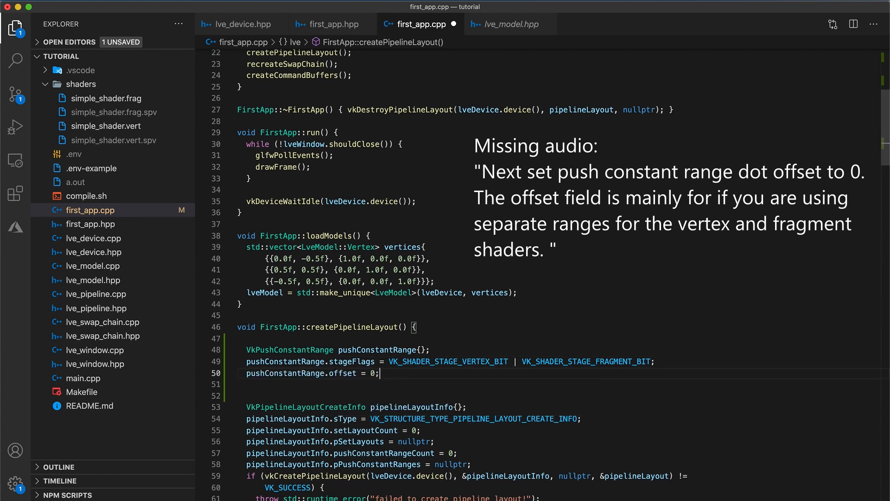
type("pushConstantRange.si")
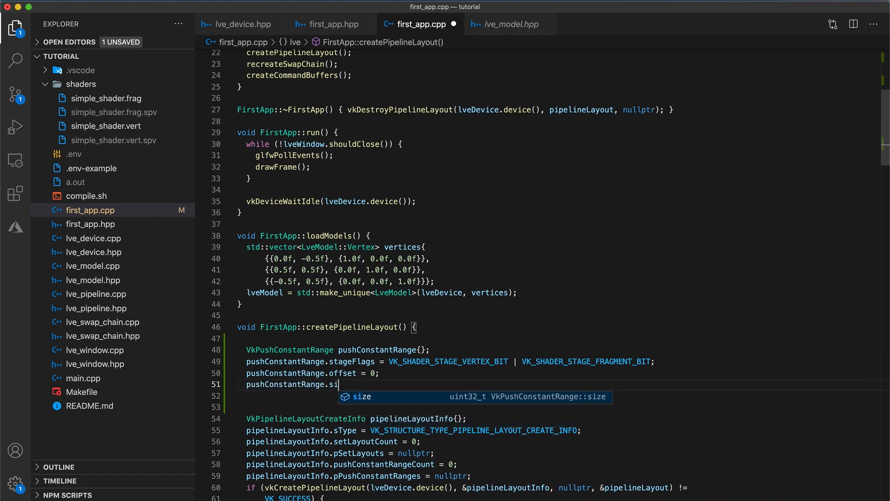
type("ze = sizeof(Simp")
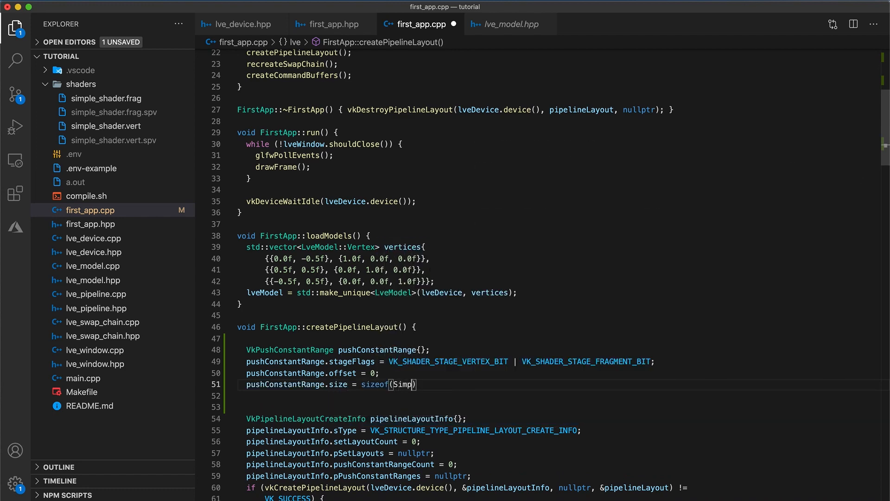
type("lePushConstantData);")
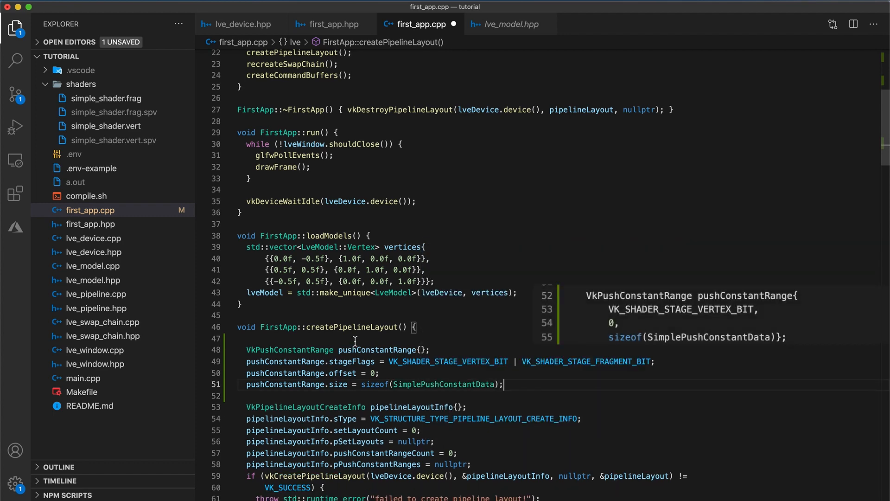
Set pushConstantRangeCount to 1 and pPushConstantRanges to &pushConstantRange, then save.
scroll("down", 3)
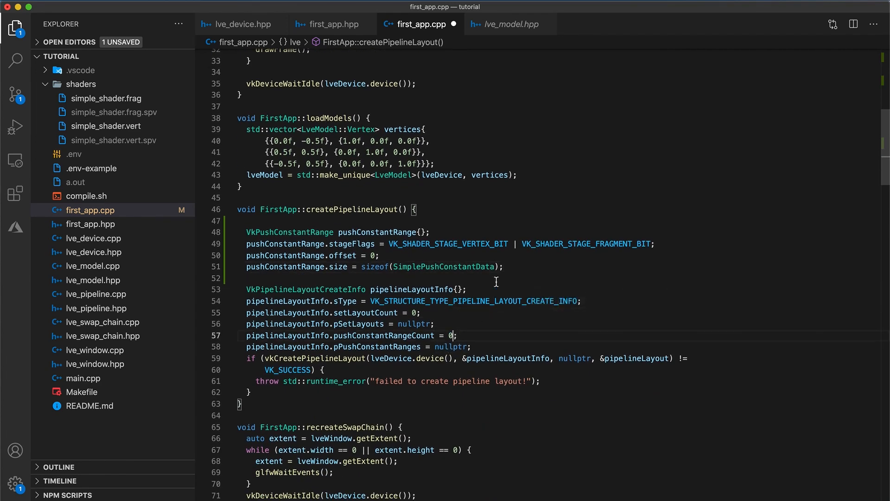
type("1")
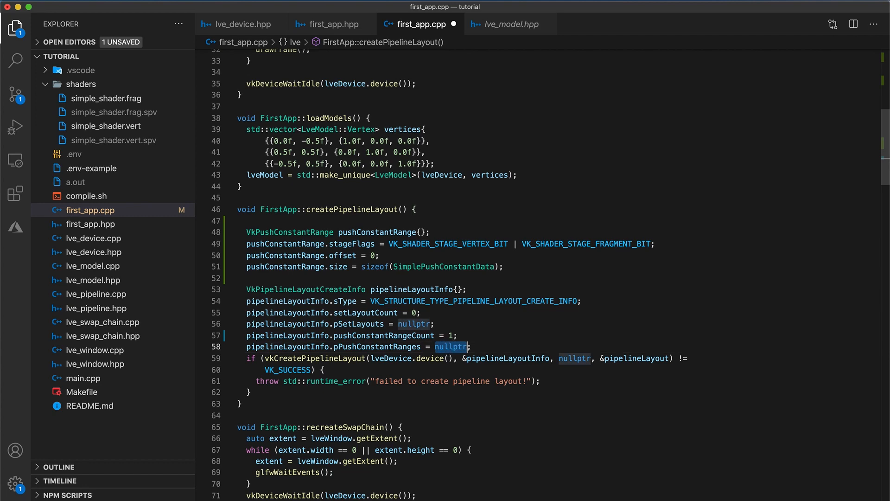
type("&pushConstantRange")
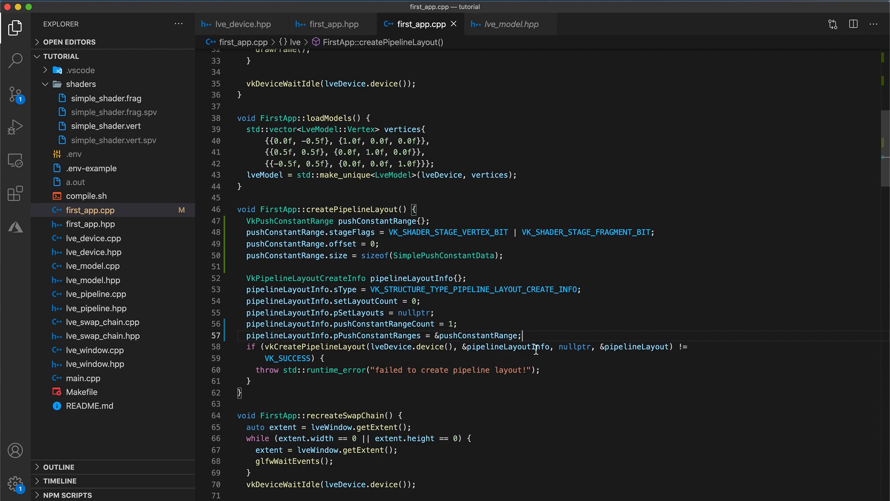
Loop j over four triangles and declare SimplePushConstantData push{} inside the loop.
scroll("down", 3)
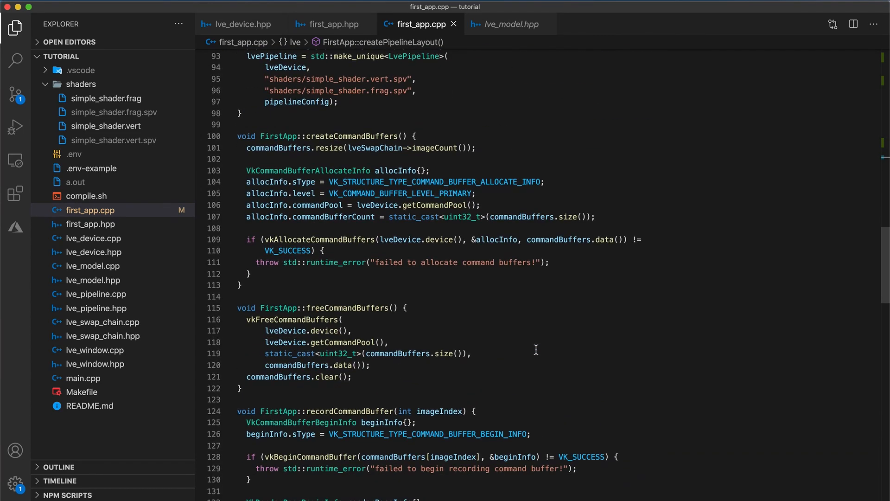
scroll("down", 3)
type("for (int j = ")
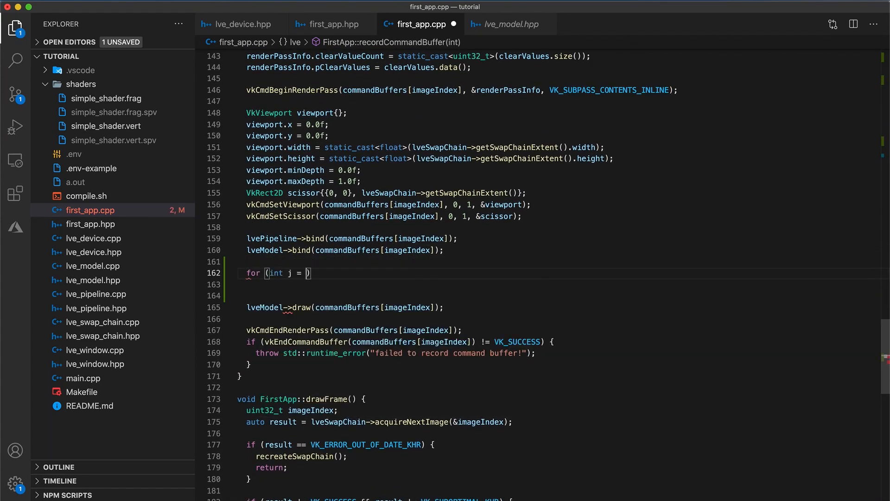
type("0; j < 4; j++")
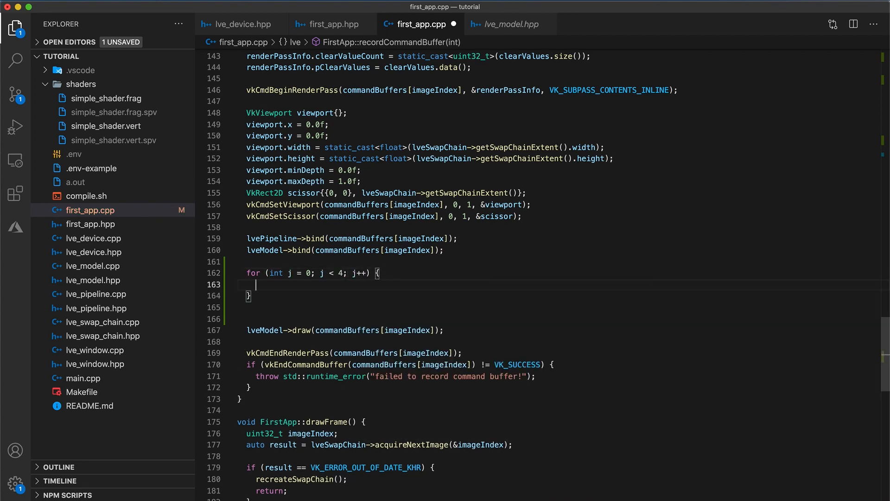
type("SimplePushConstantData")
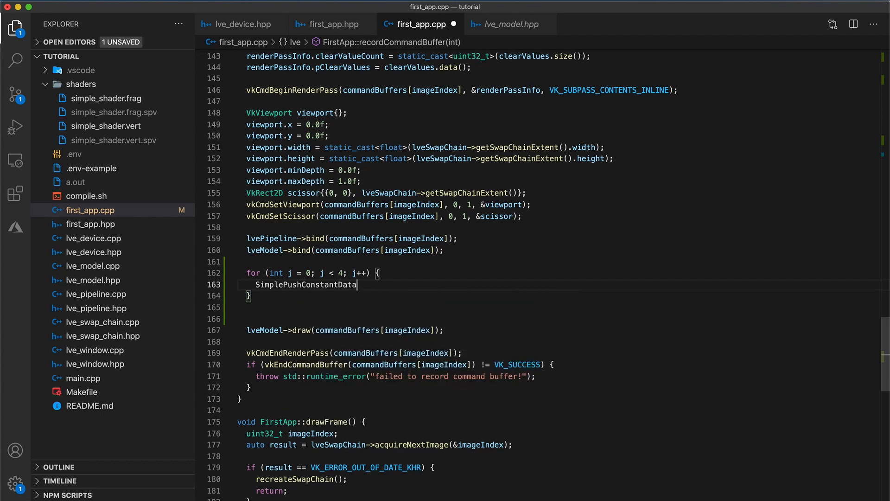
type("push{};")
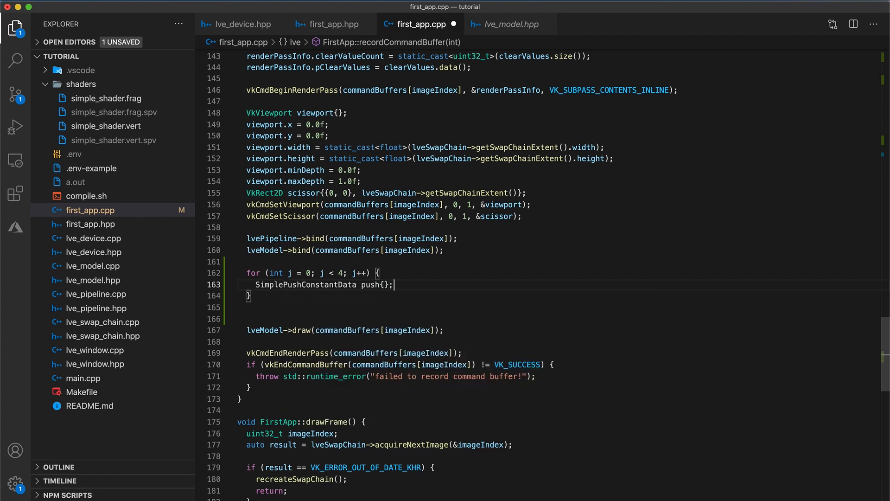
Set push.offset to {0.0f, -0.4f + j*0.25f} and push.color to {0.0f, 0.0f, 0.2f + 0.2f*j}.
type("push.")
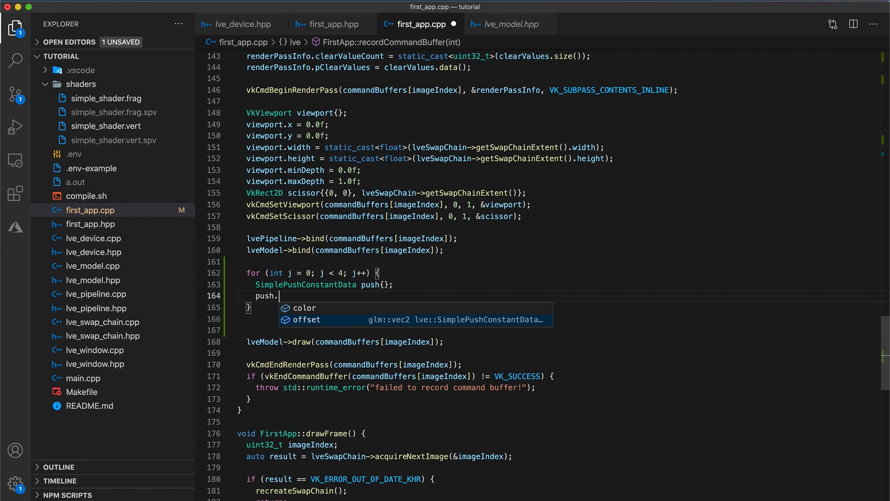
type("offset = {}")
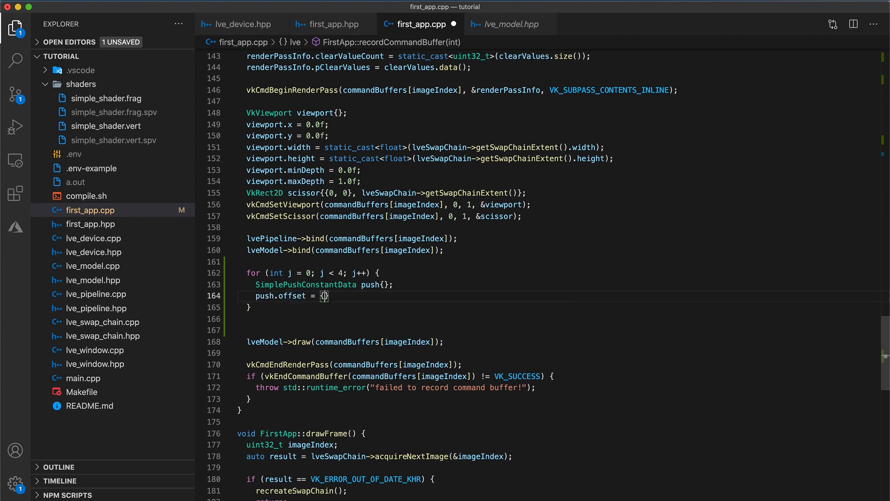
type("0.0f,")
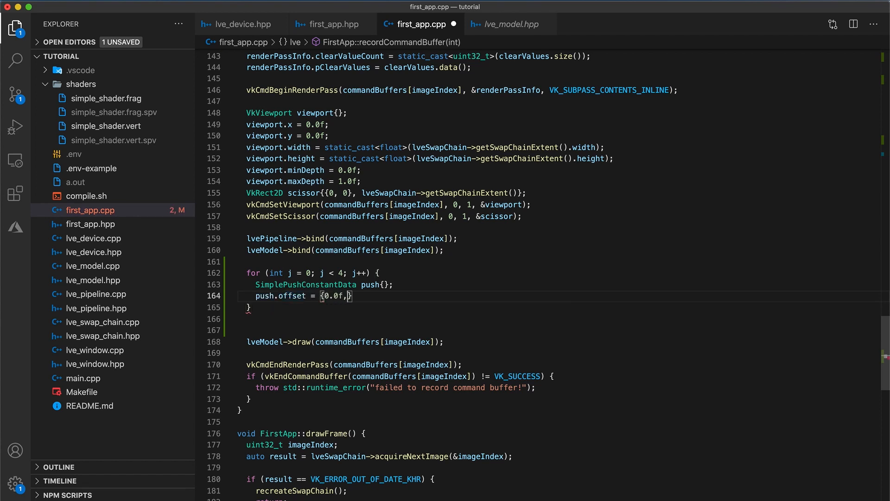
type("-0.4")
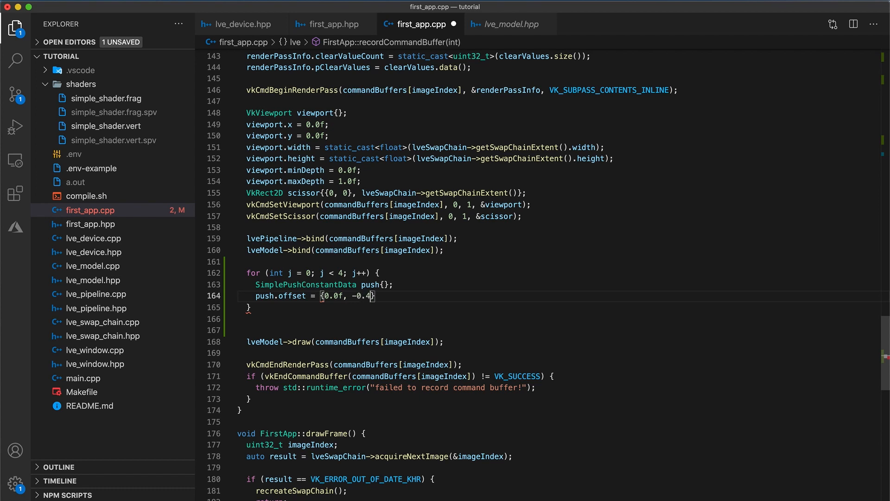
type("+ j * 0.25f")
type("push.color")
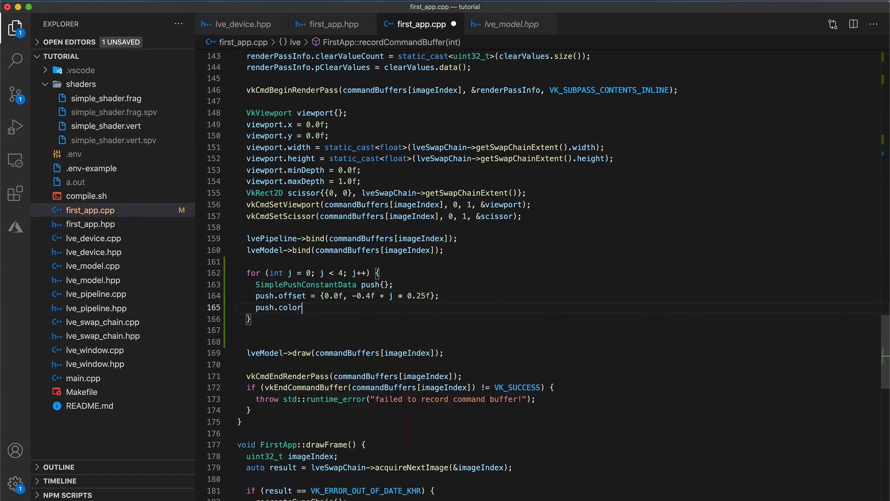
type("= {0.0f, }")
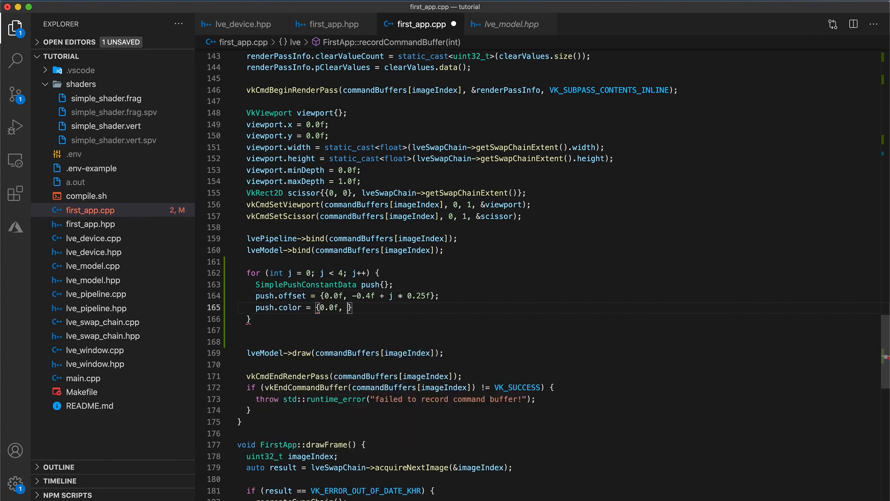
type("0.0f, 0.2f")
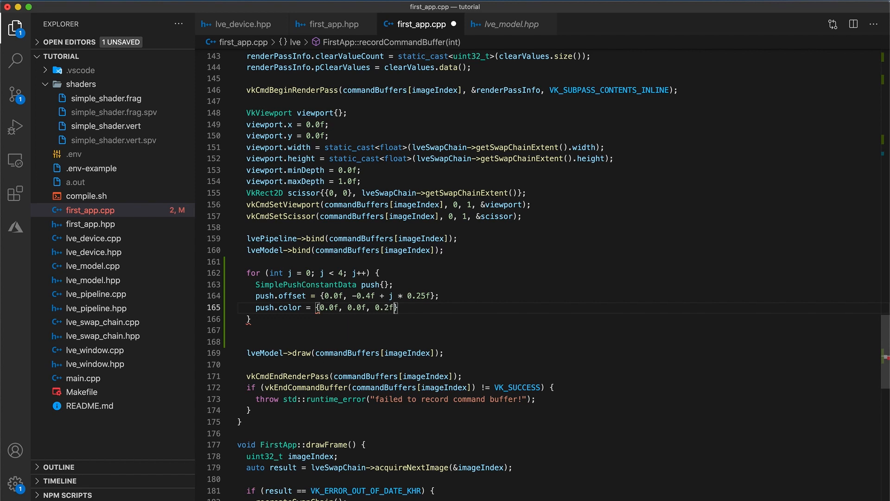
type("+ 0.2f * j")
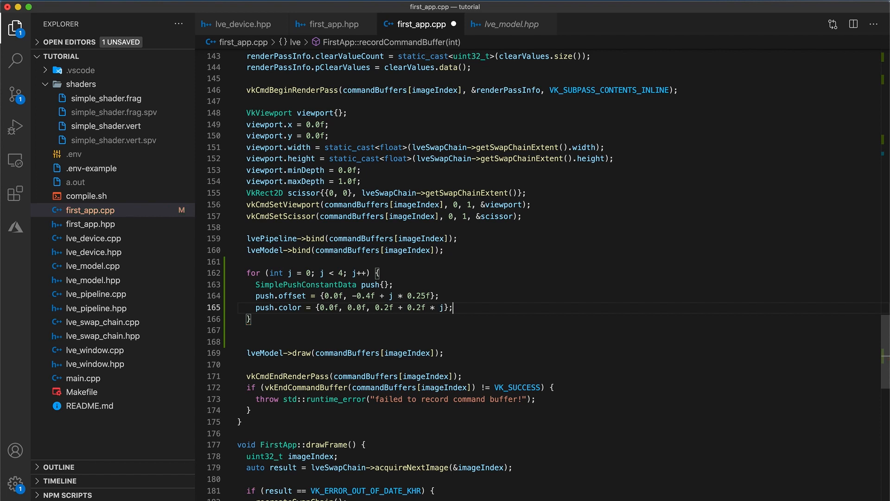
Call vkCmdPushConstants with pipelineLayout, vertex|fragment bits and &push, drawing inside the loop.
type("vk")
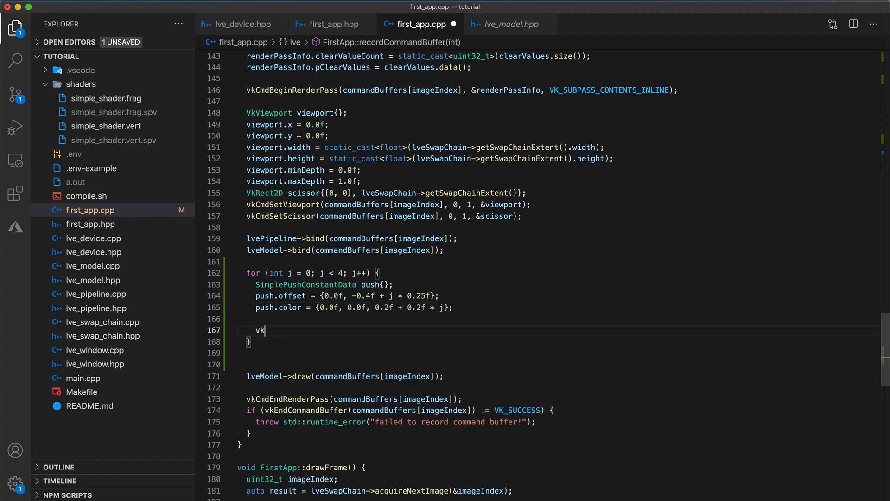
type("CmdPushCon")
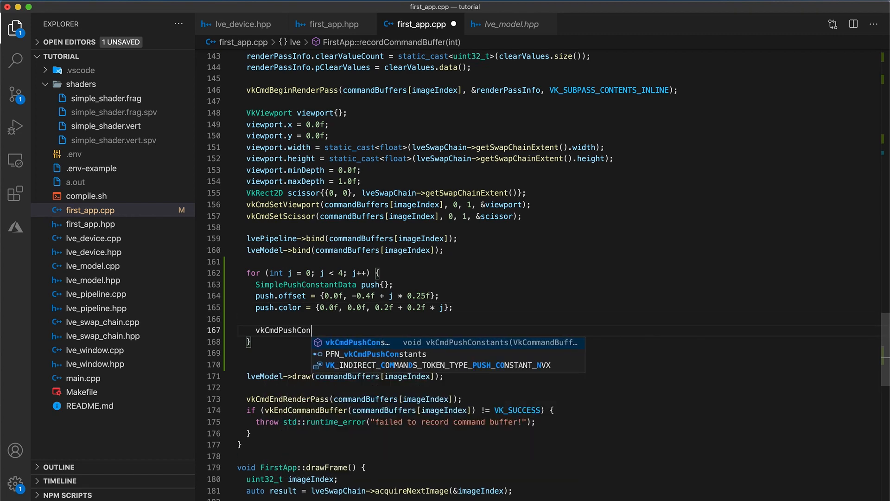
type("stants(commandBuffers[imag")
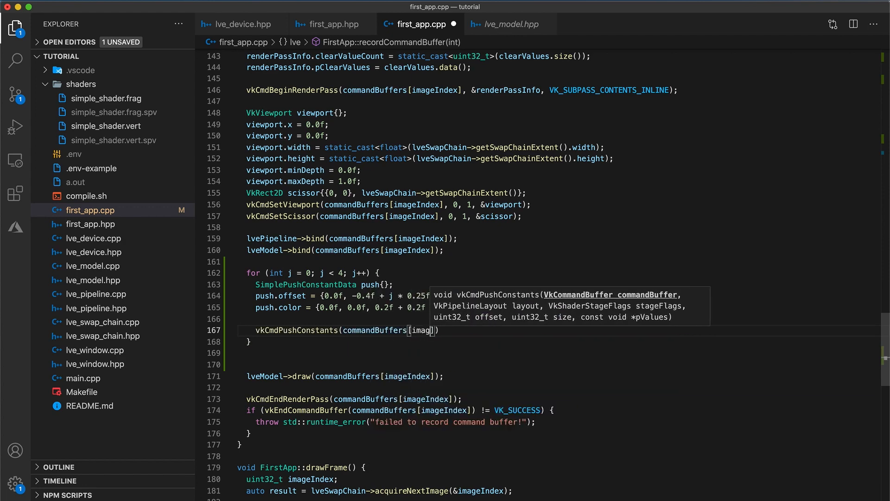
type("imageIndex],")
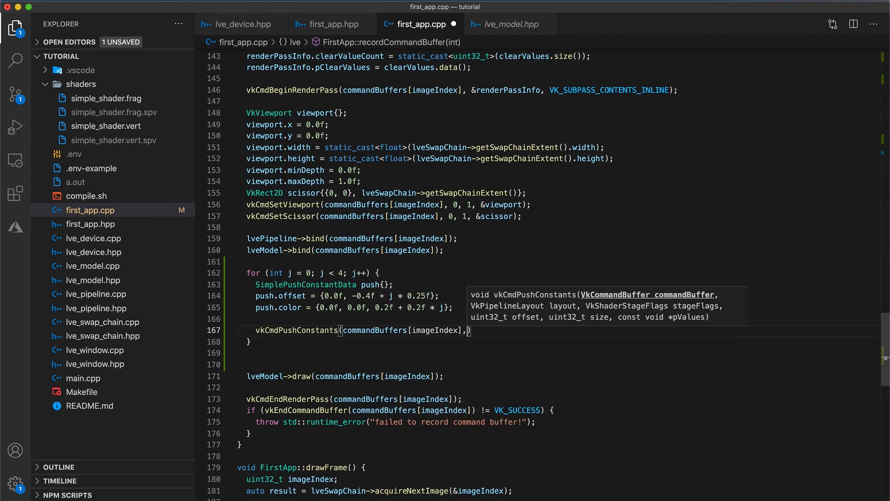
type("pipelineLayout")
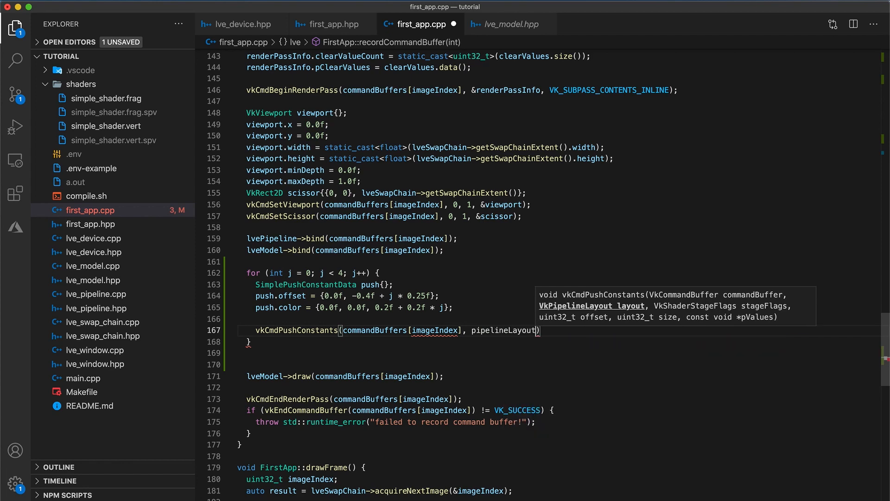
type(", VK_SHADER_STAGE_VERTEX_BIT")
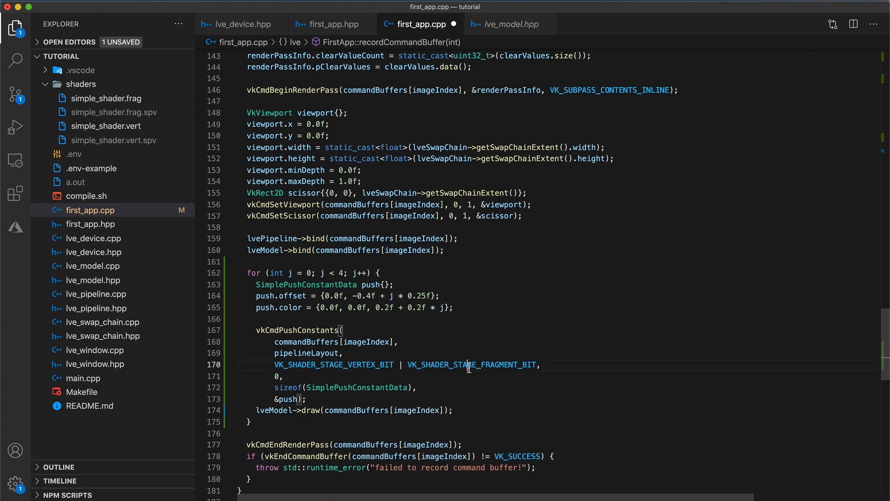
double_click(471, 364)
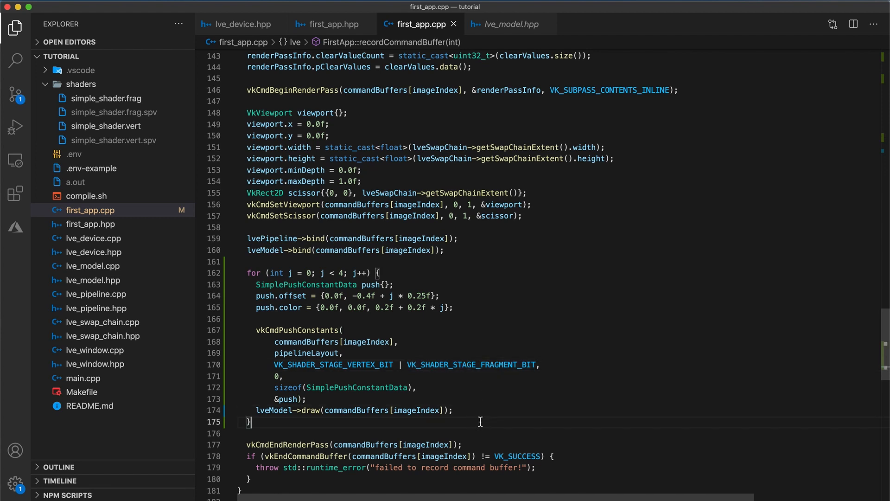
mouse_move(346, 423)
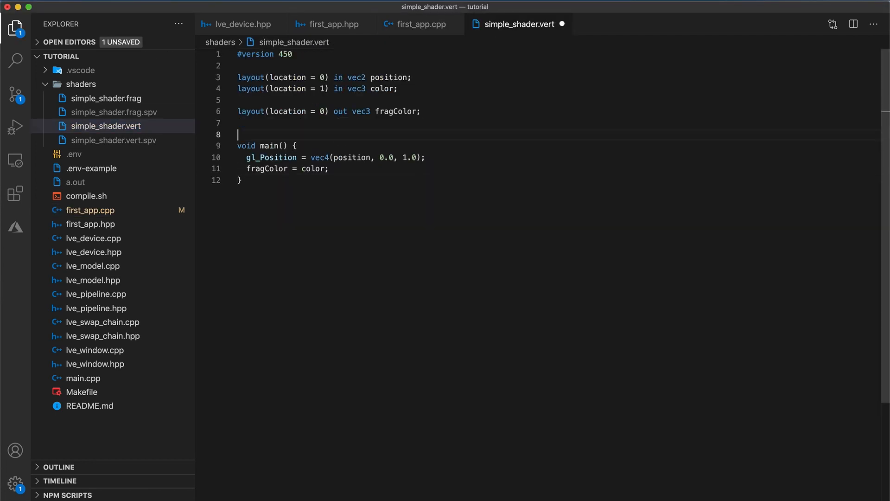
Add layout(push_constant) uniform Push { vec2 offset; vec3 color; } push; above main.
type("layout")
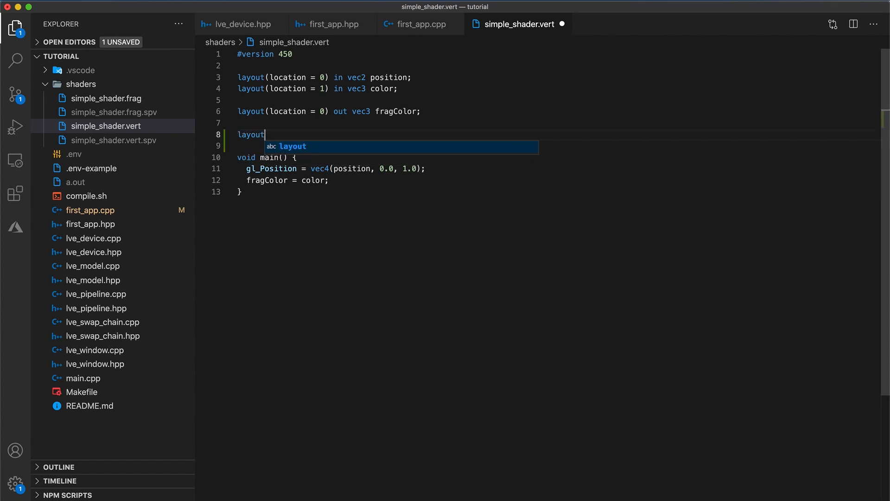
type("(push_cons")
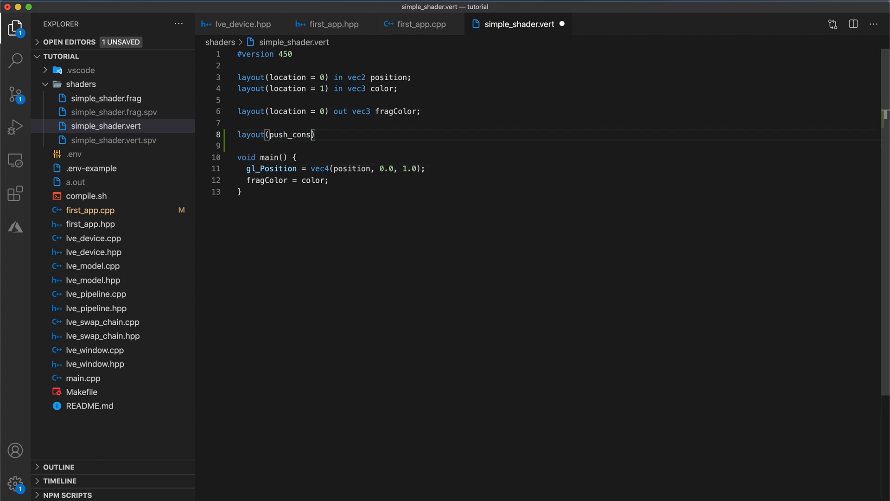
type("tant)")
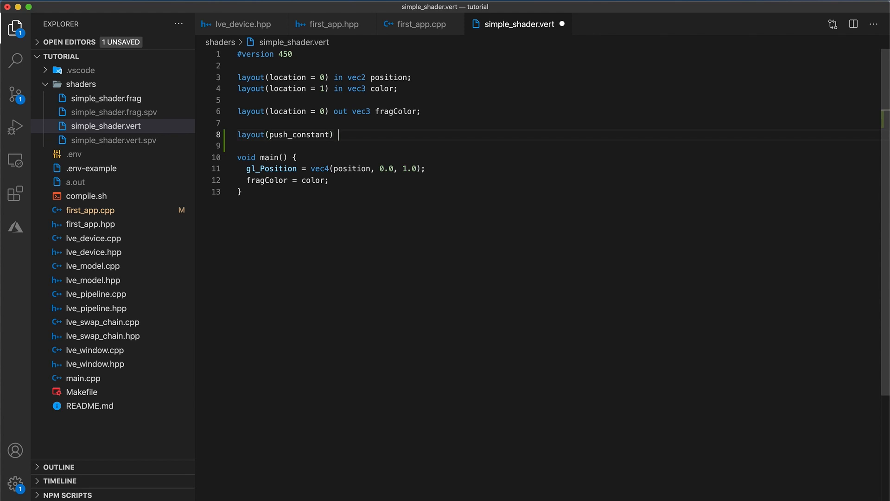
type("uniform Push")
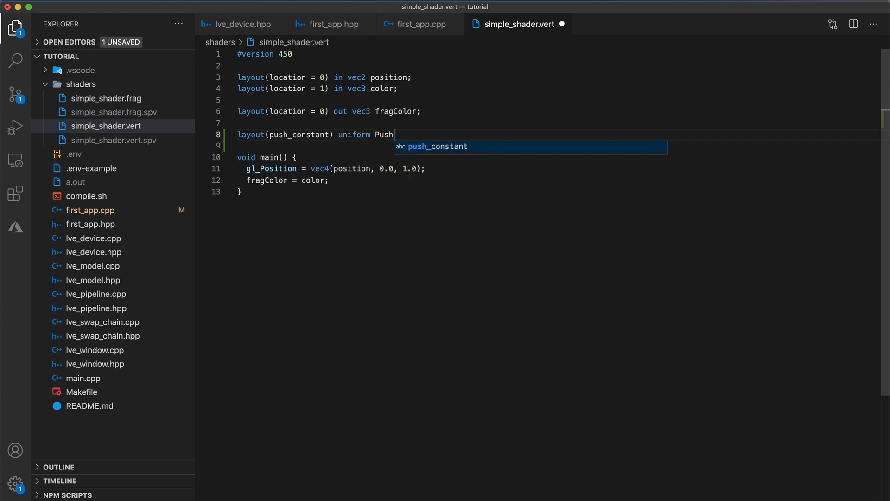
type("{")
type("} push;")
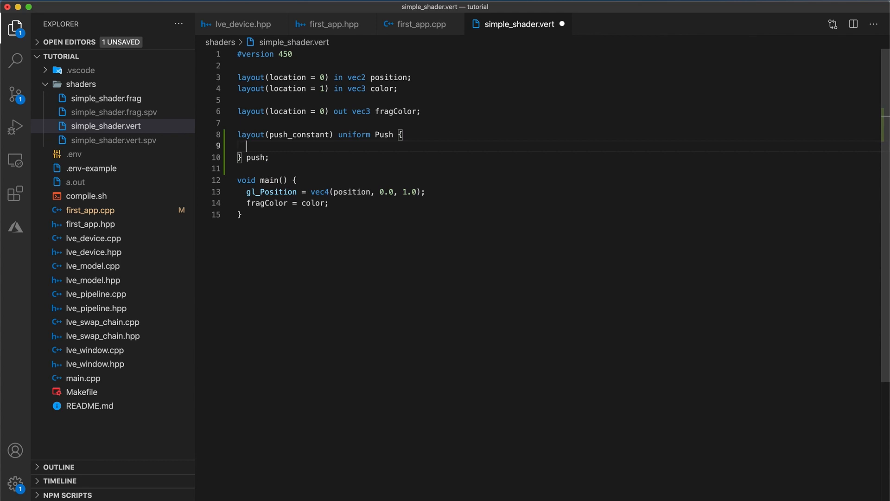
type("vec3 color;")
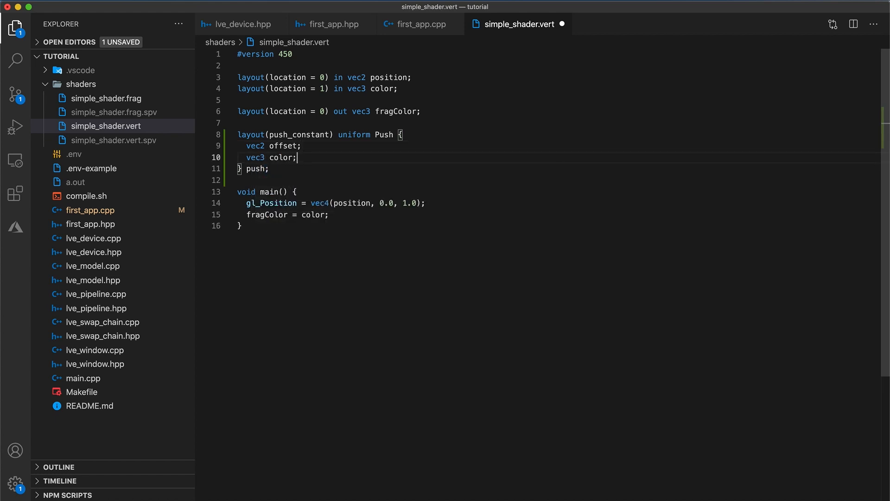
left_click_drag(241, 145, 298, 158)
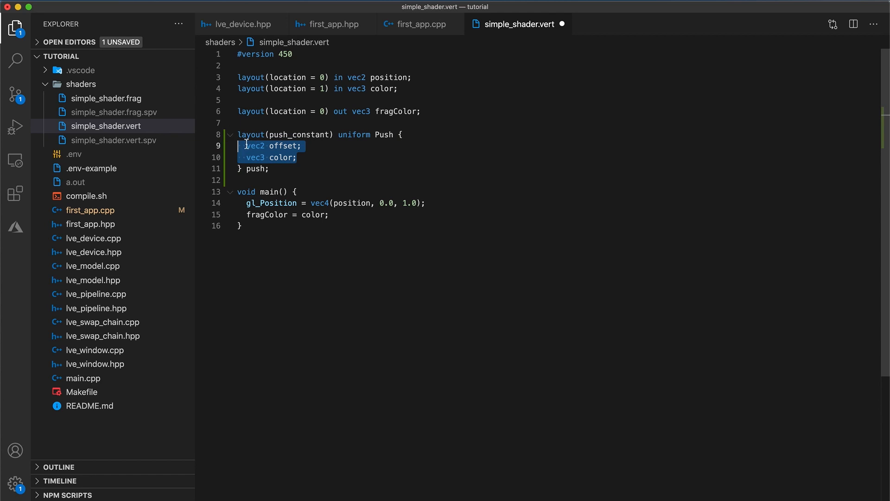
double_click(384, 134)
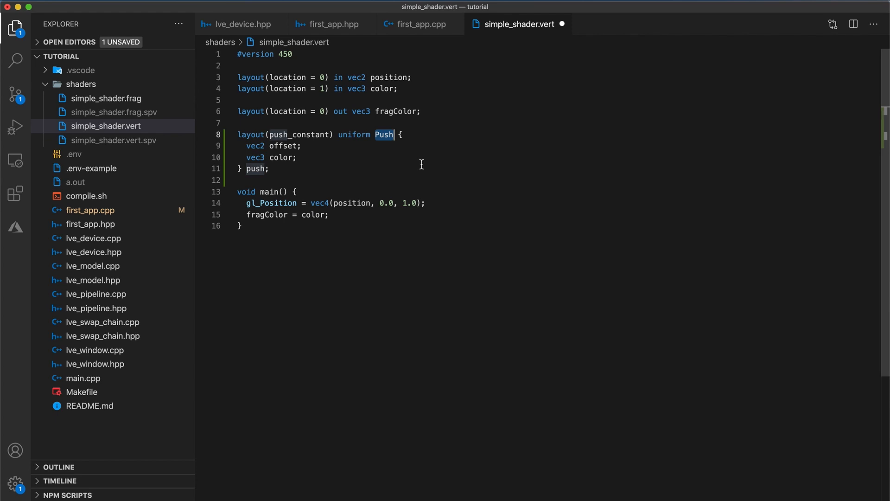
double_click(255, 168)
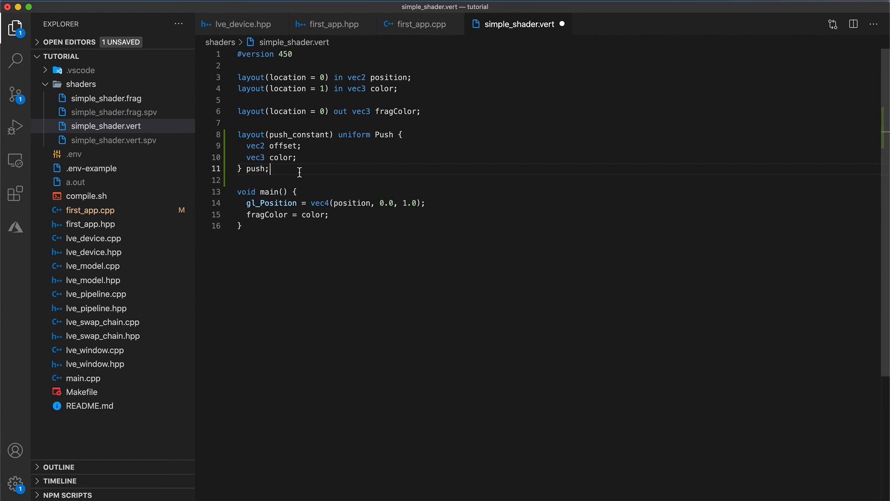
mouse_move(333, 203)
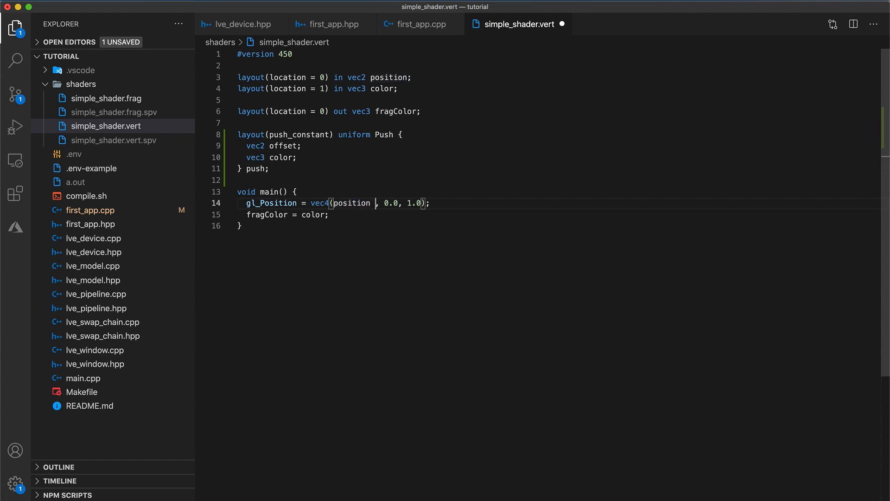
Use position + push.offset, comment out the fragColor lines, and select the Push block.
type("+ push.offset")
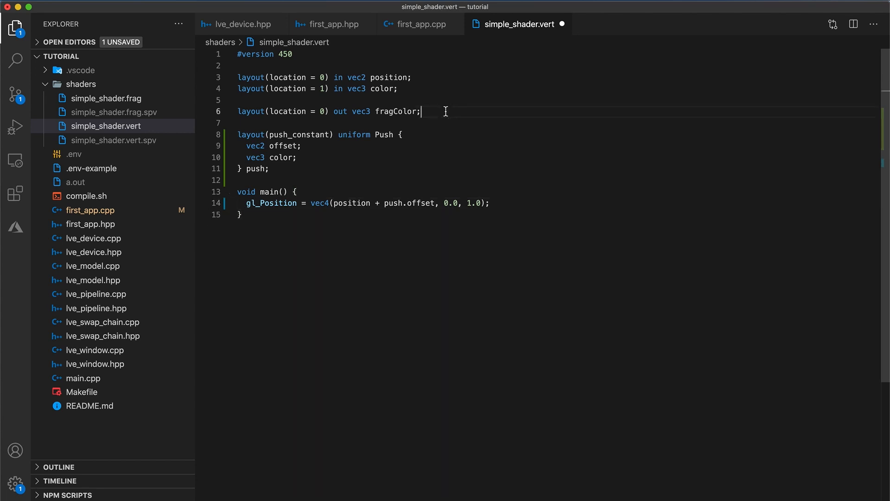
key("Cmd+/")
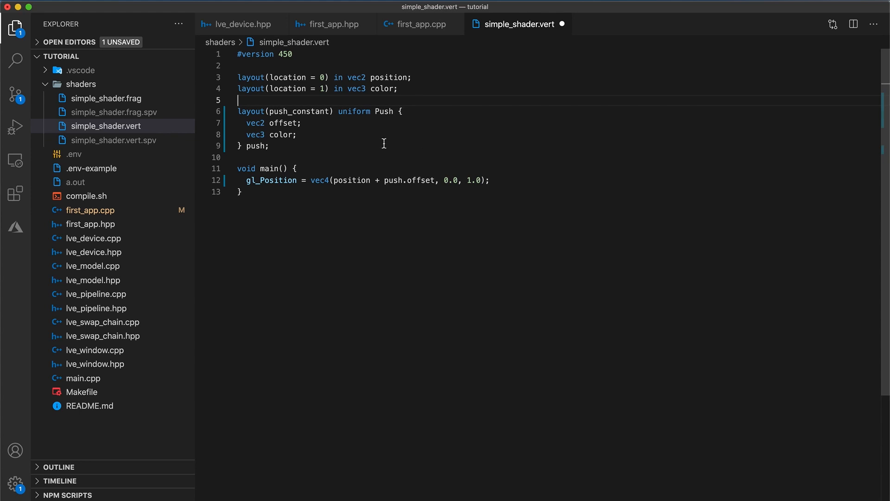
left_click_drag(238, 111, 268, 145)
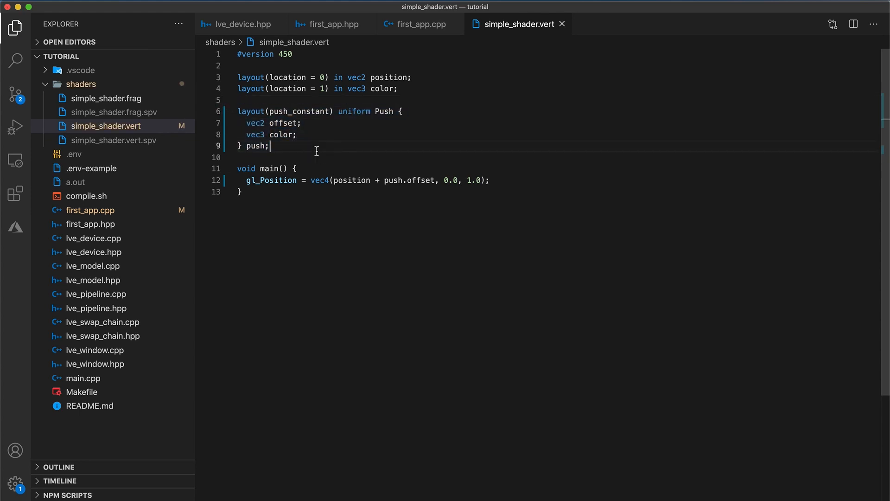
Paste the Push block into simple_shader.frag and output push.color instead of fragColor.
left_click(94, 98)
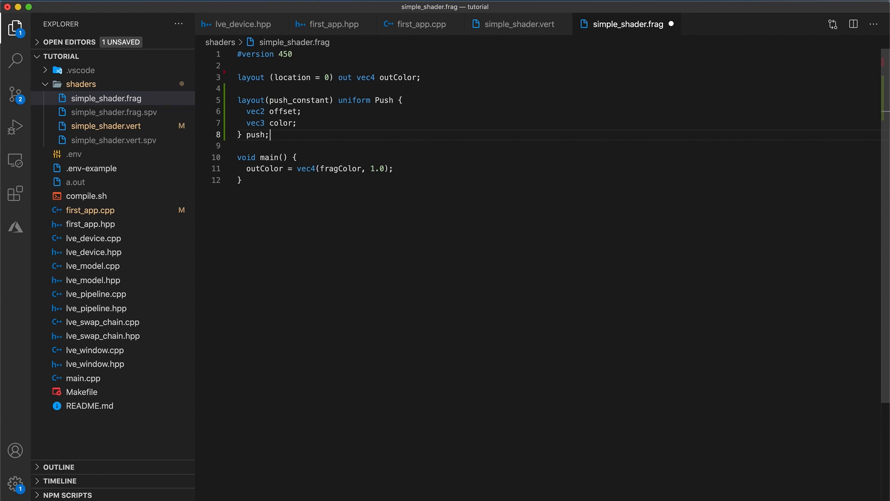
mouse_move(342, 153)
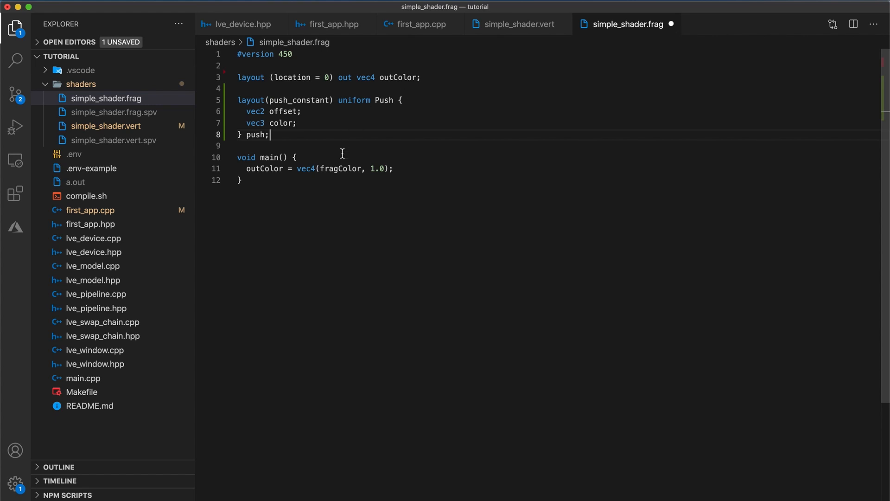
double_click(341, 169)
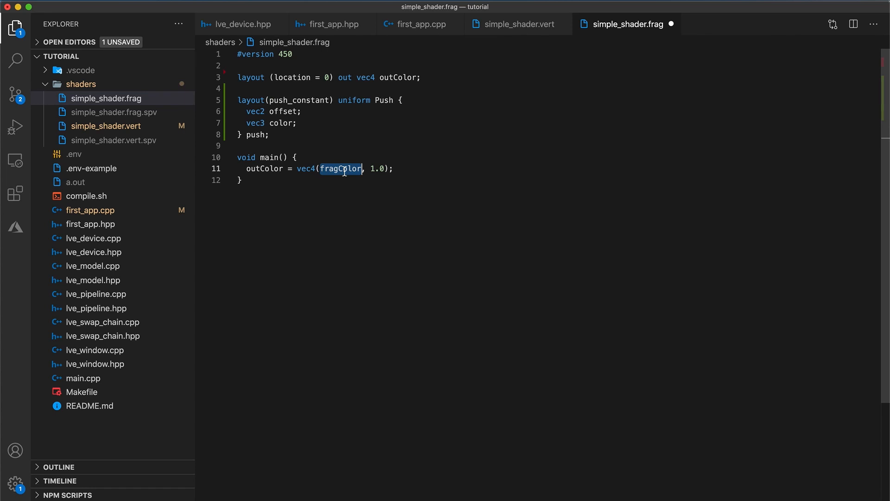
type("push.color")
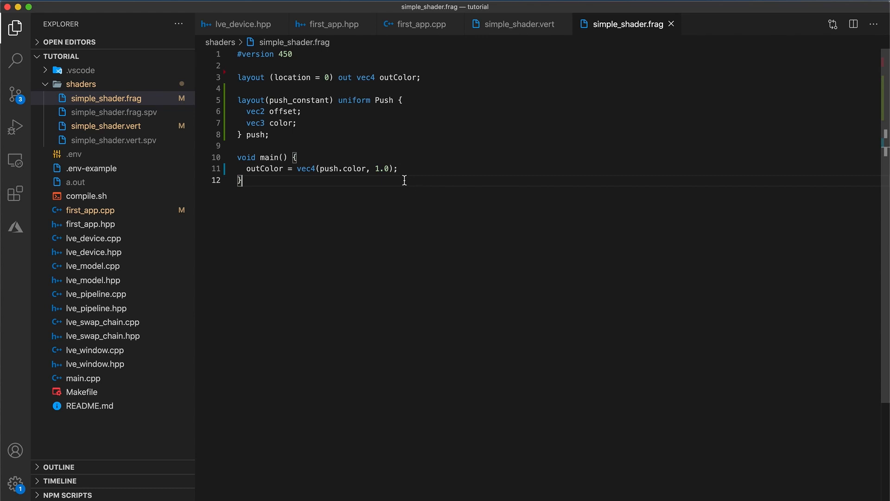
left_click(82, 391)
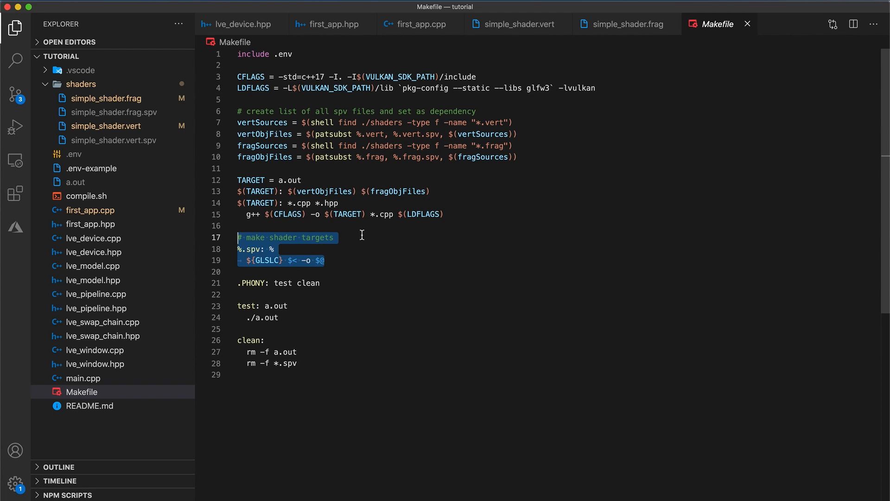
mouse_move(413, 192)
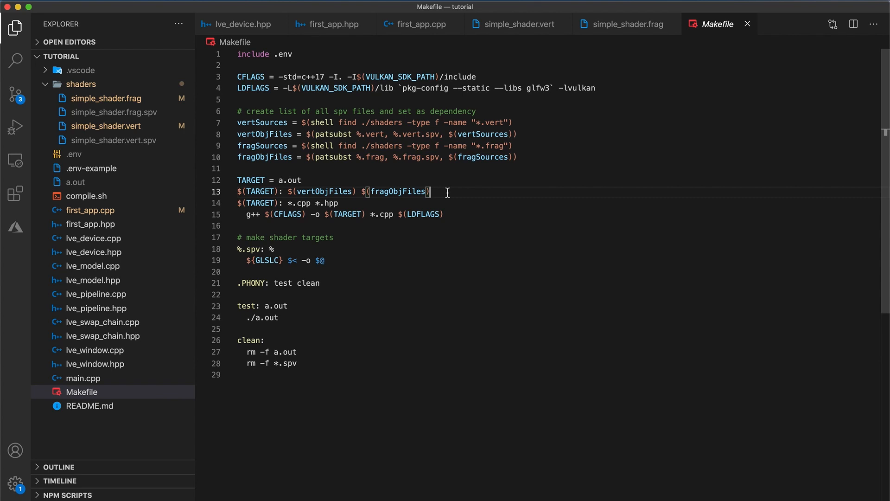
Open the integrated zsh terminal below the Makefile with Ctrl+`.
key("Ctrl+`")
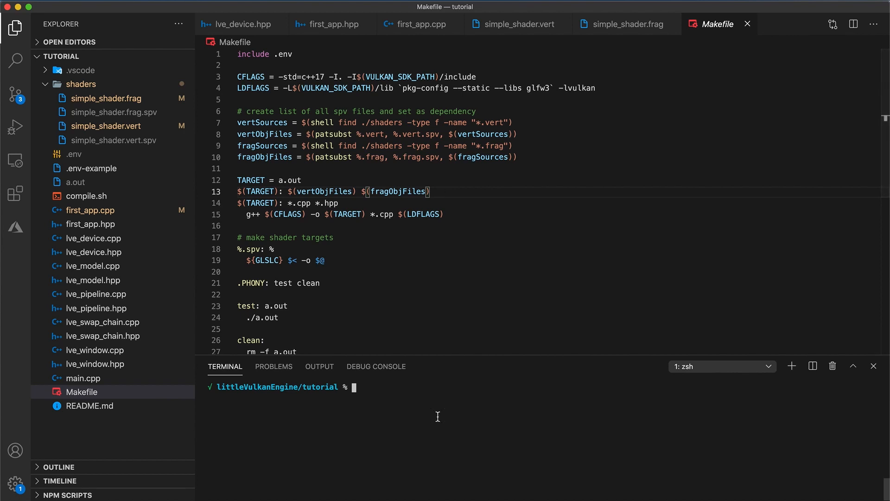
Rebuild the shaders and app with make && ./a.out and run it.
type("make && ./a.out")
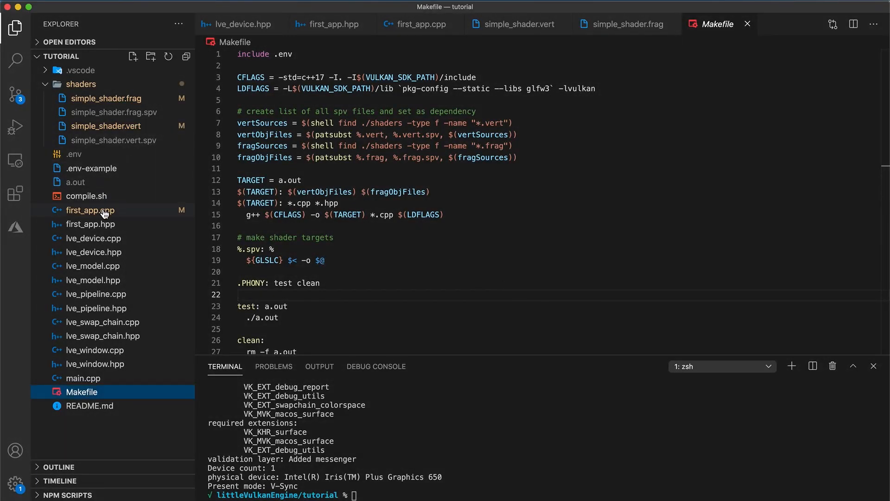
Prefix the color member in first_app.cpp with alignas(16), then rebuild and run.
left_click(90, 210)
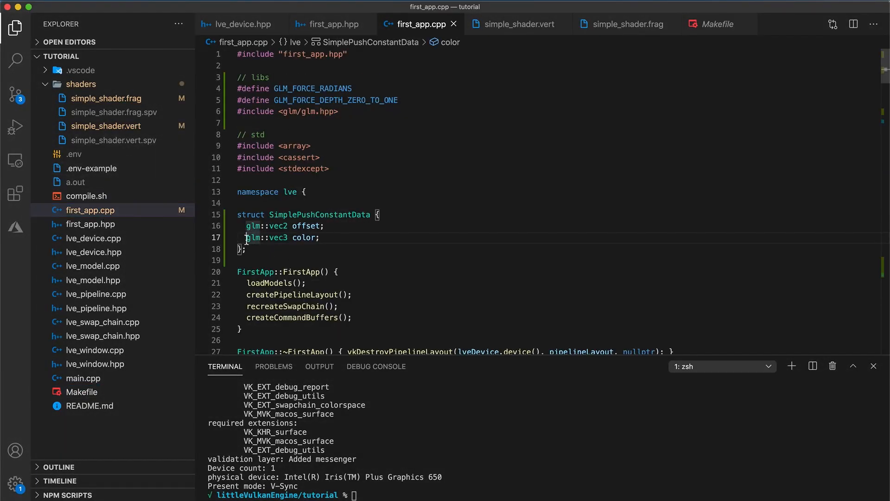
type("alignas(")
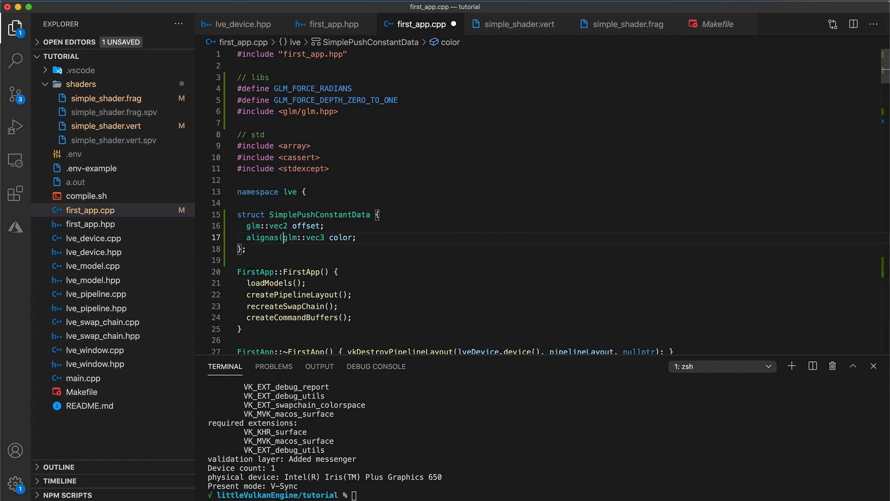
type("16")
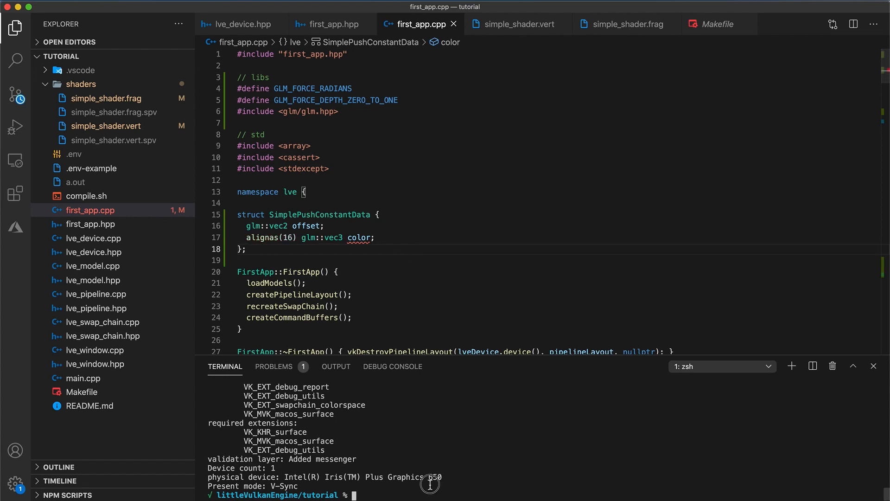
type("make && ./a.out")
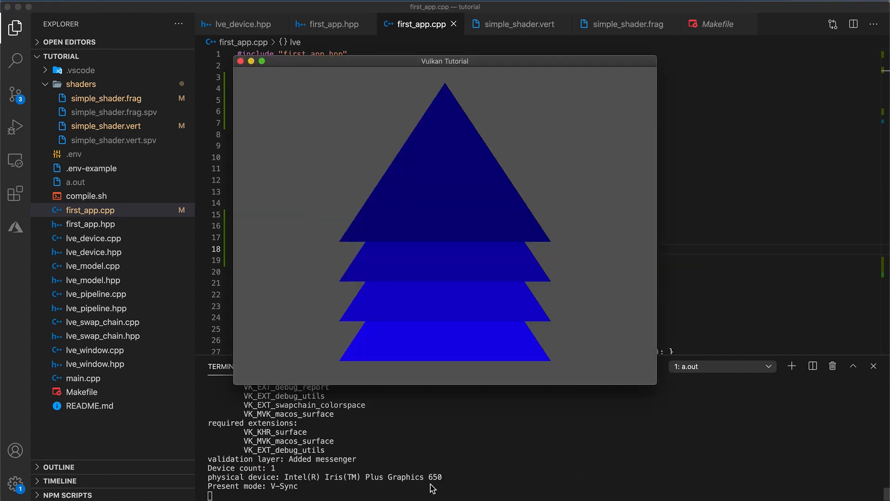
mouse_move(227, 61)
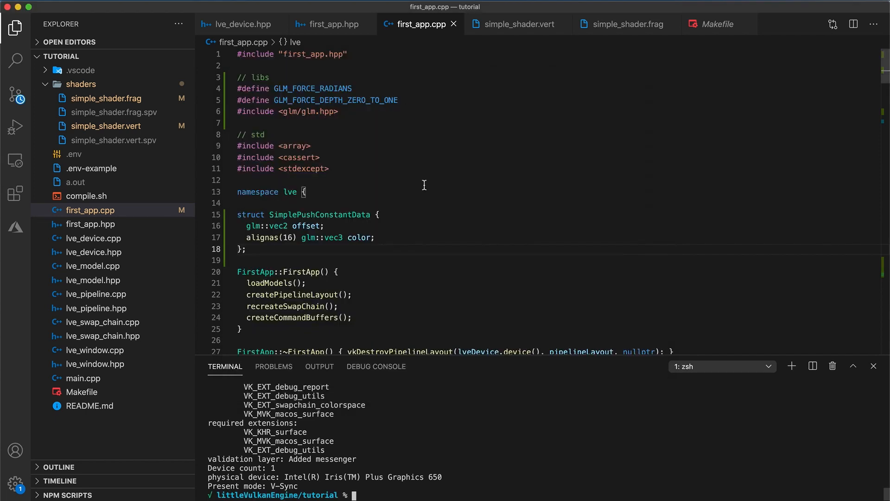
Add 'static int frame = 0;' with '% 1000' wraparound at the top of recordCommandBuffer.
left_click(381, 215)
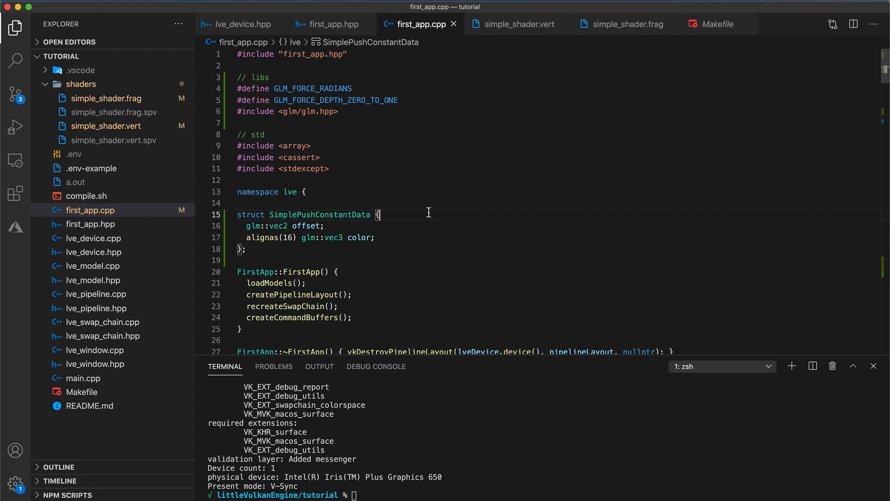
scroll("down", 3)
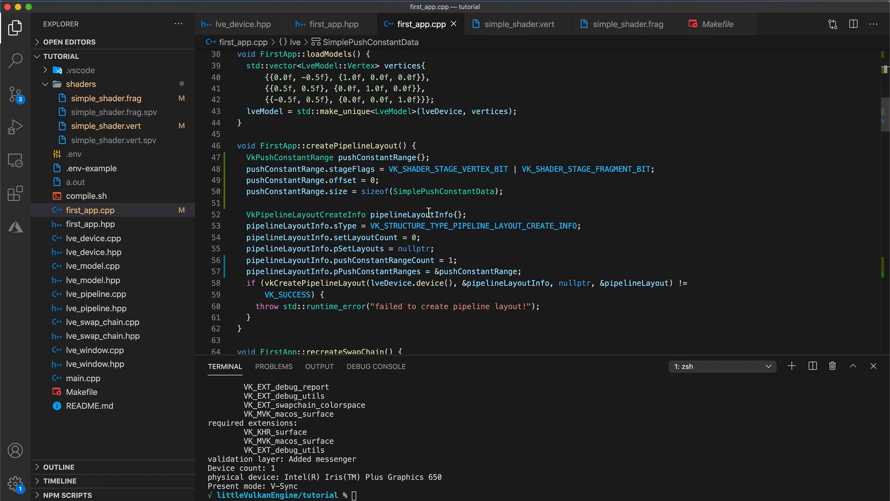
scroll("down", 3)
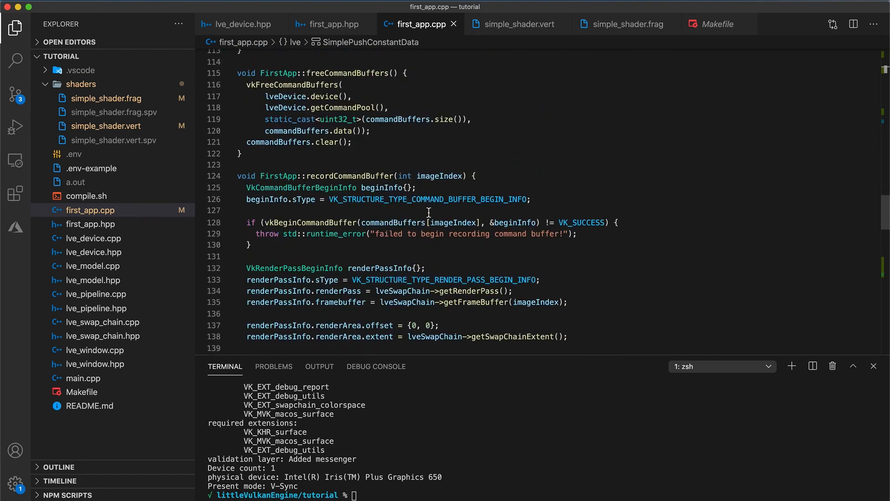
scroll("down", 3)
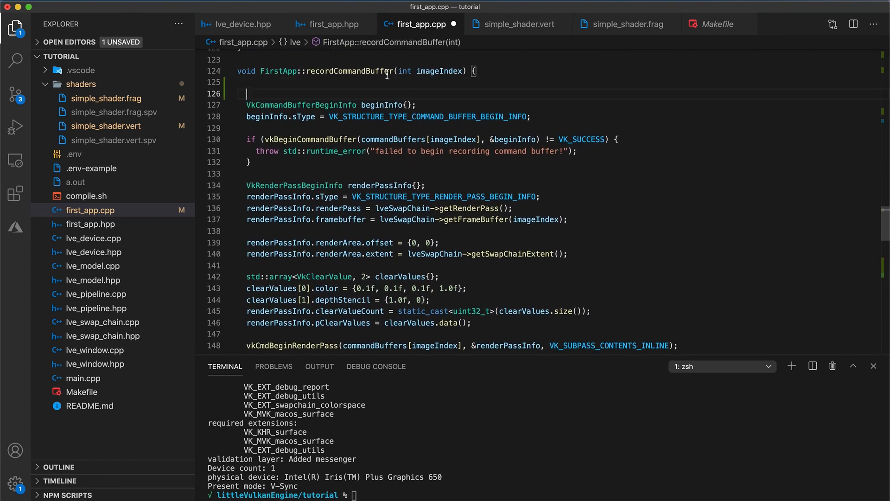
type("static")
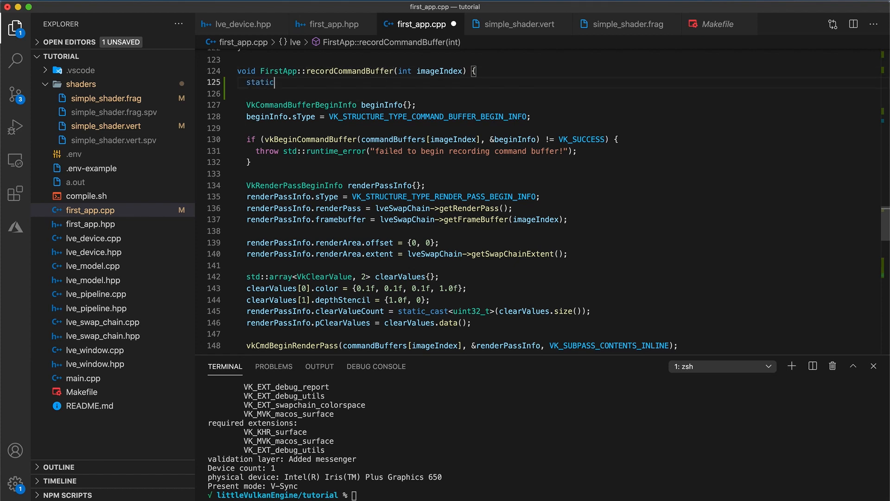
type("int frame = 0;")
left_click(559, 93)
type("frame = (frame + 1")
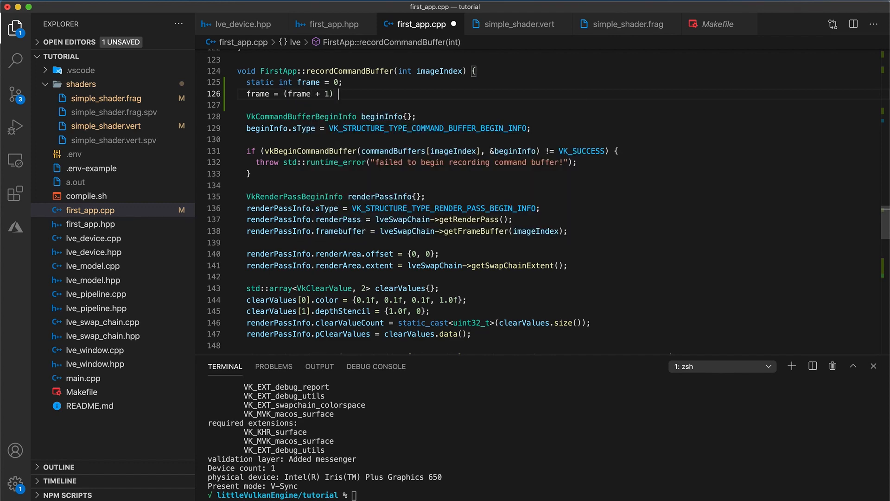
type("% 1000;")
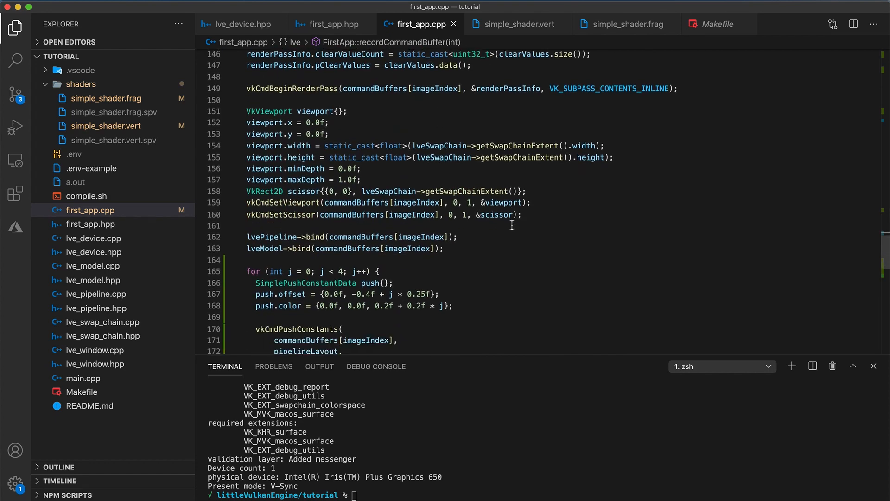
scroll("down", 3)
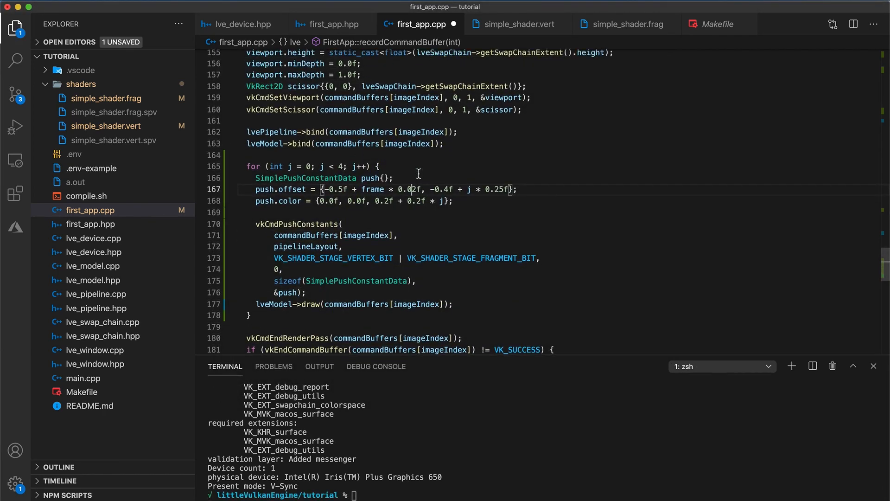
Enlarge the running app window to watch the triangles slide horizontally.
scroll("up", 3)
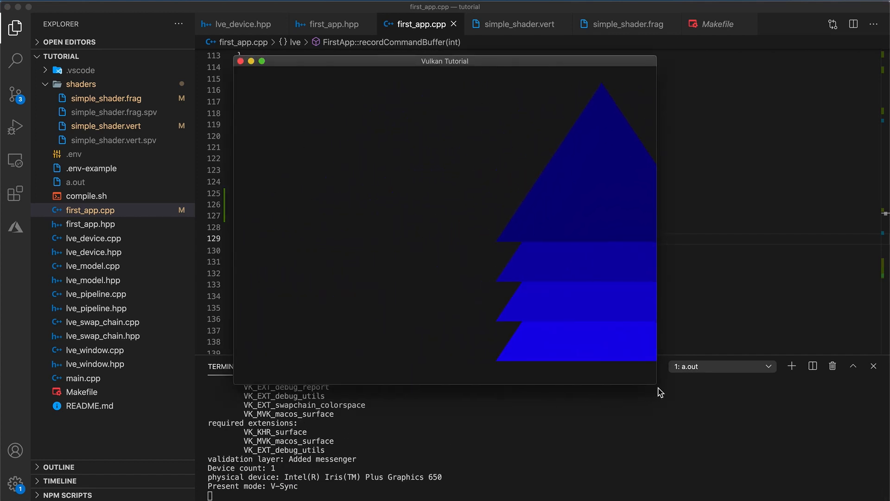
left_click_drag(657, 382, 717, 425)
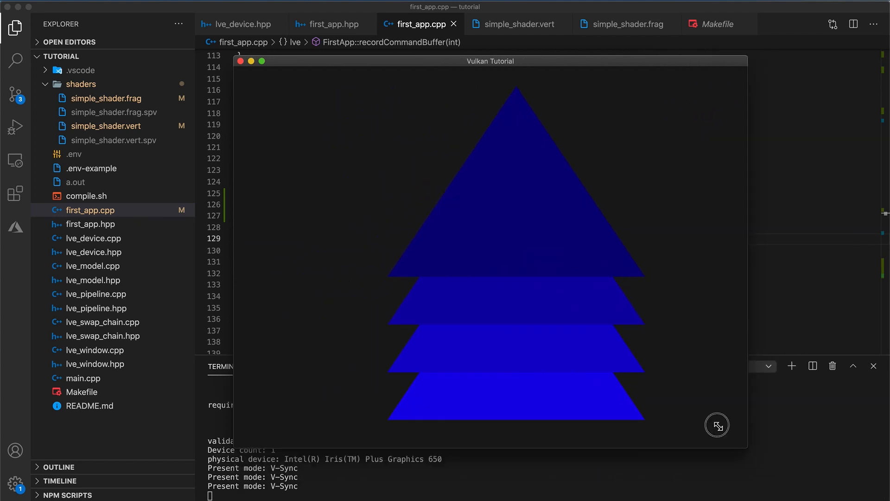
left_click_drag(716, 425, 629, 361)
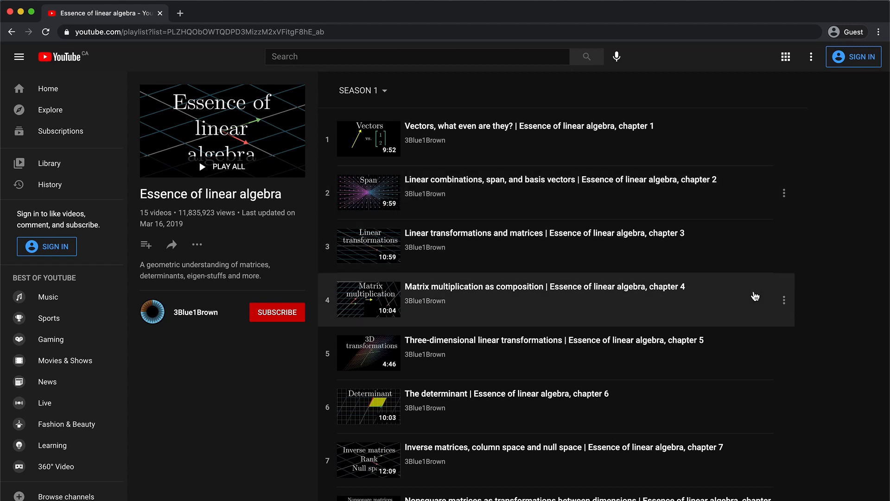
mouse_move(755, 354)
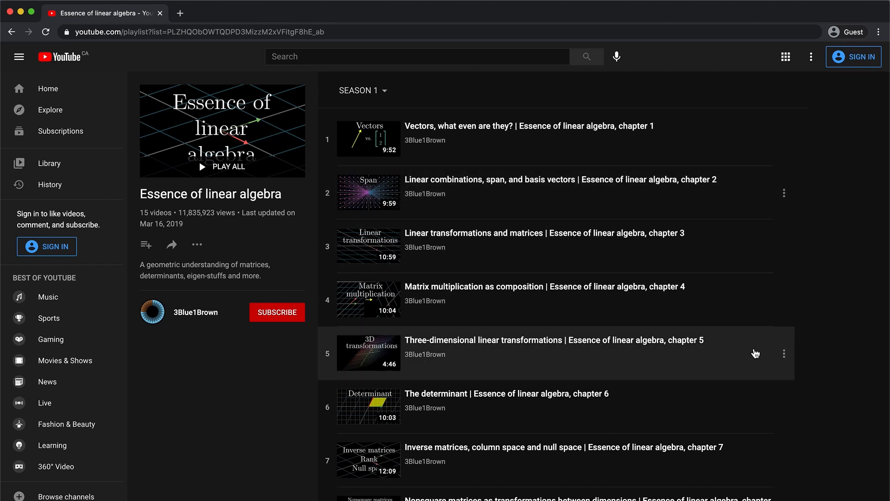